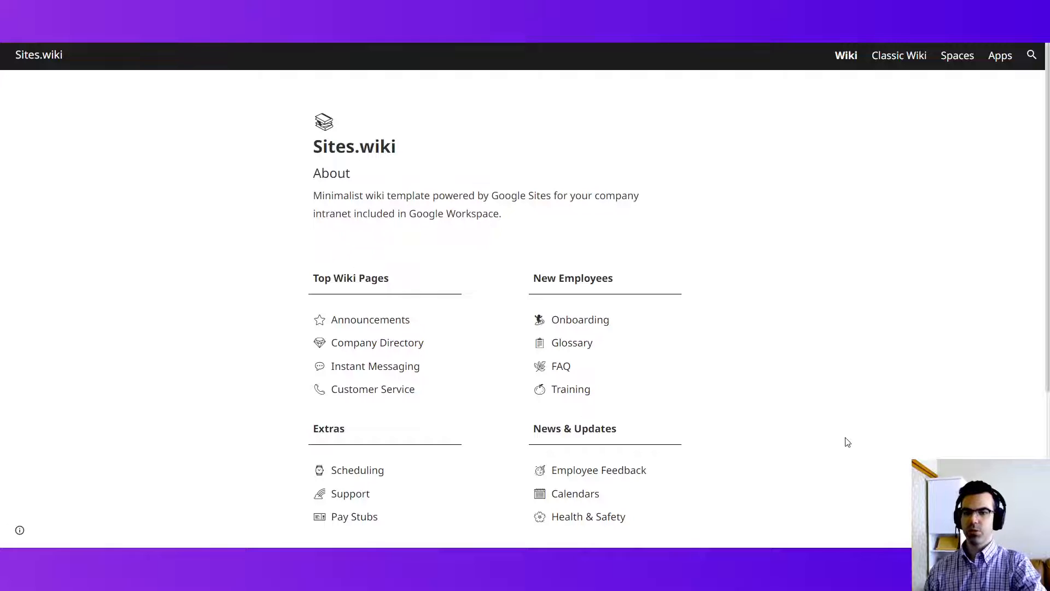
mouse_move(853, 414)
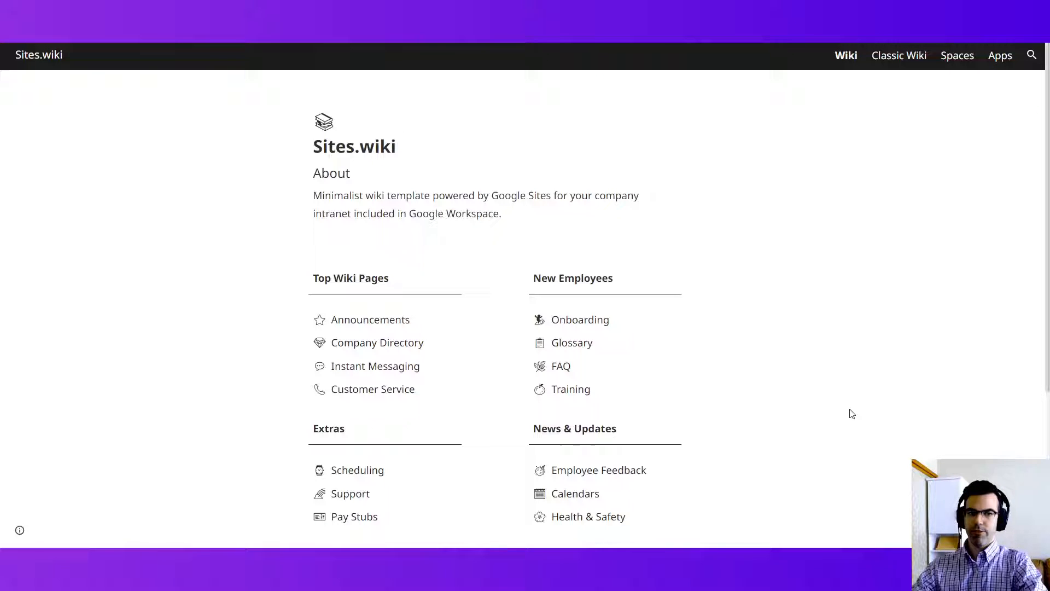
mouse_move(863, 405)
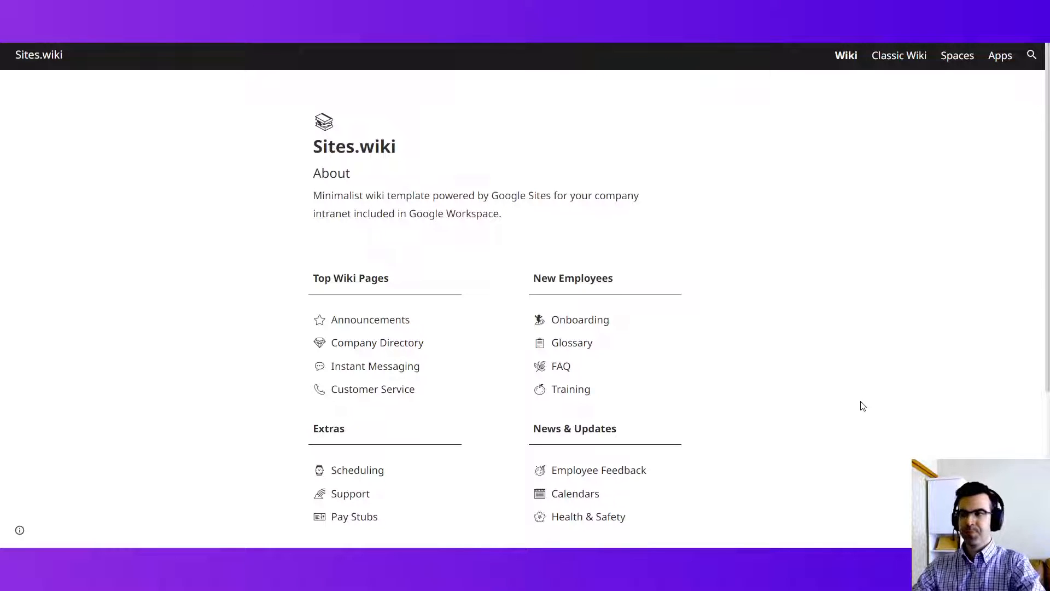
- Scroll through the current wiki page content and back up to the navigation bar
scroll("down", 3)
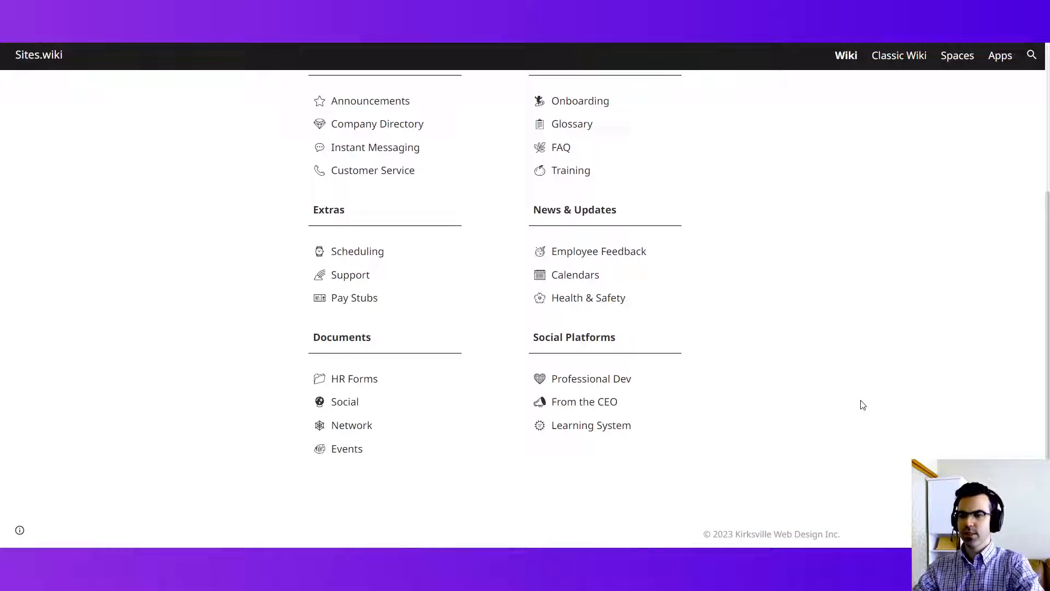
scroll("up", 3)
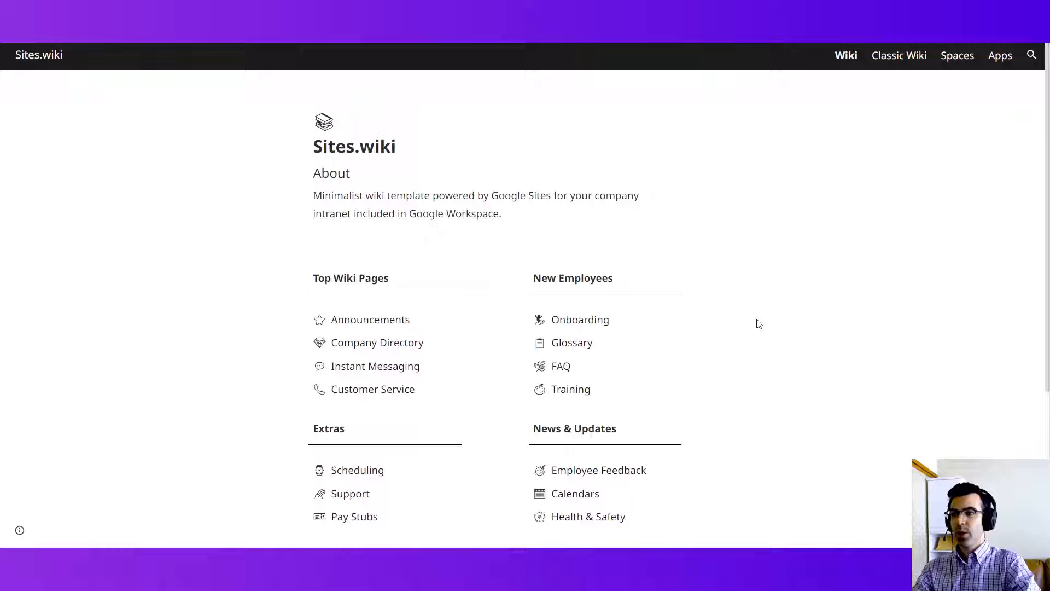
scroll("down", 3)
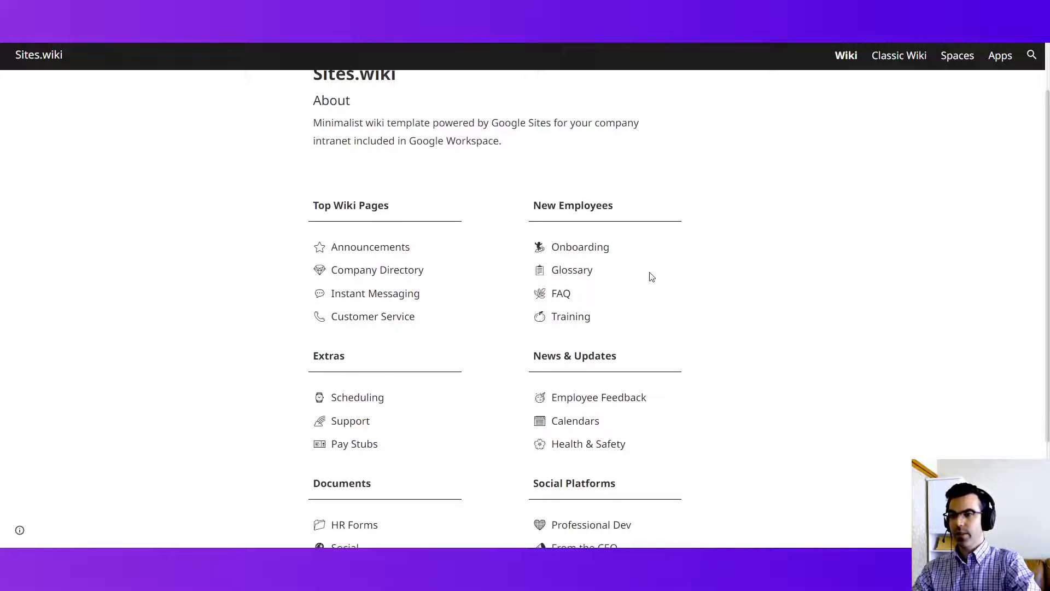
scroll("down", 3)
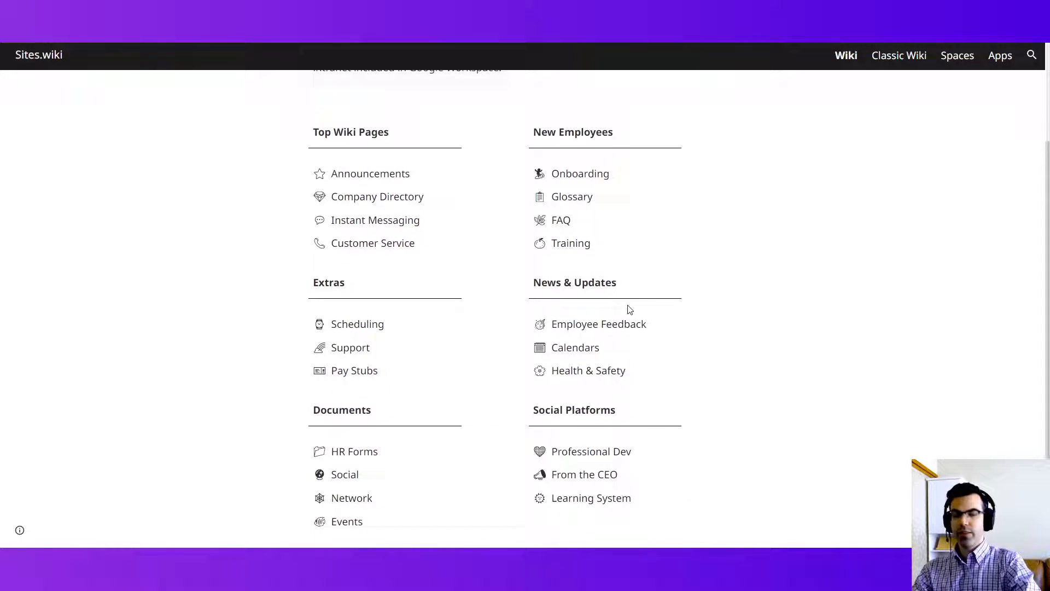
mouse_move(732, 274)
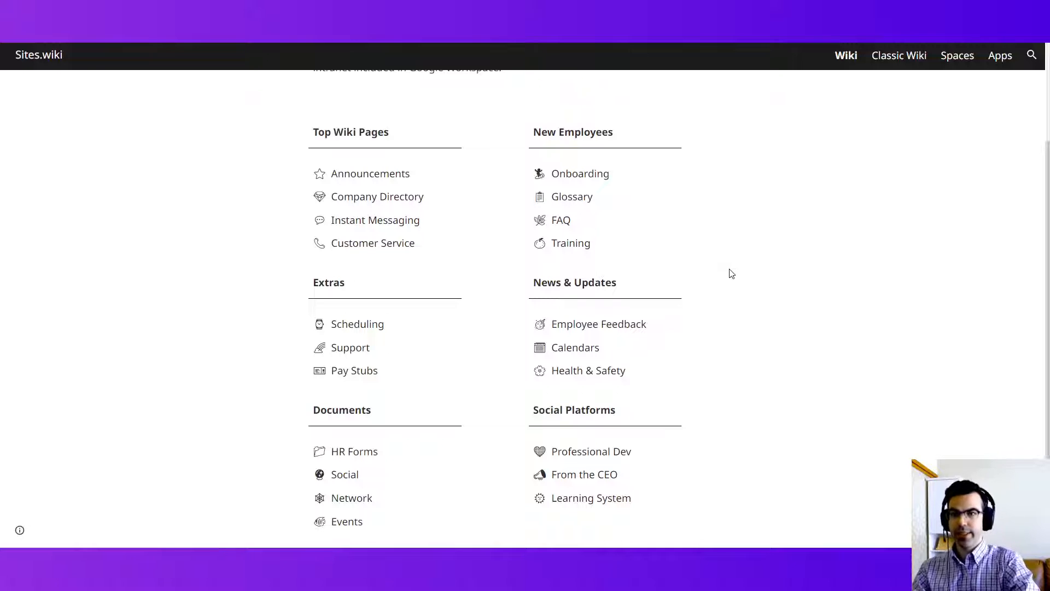
mouse_move(807, 255)
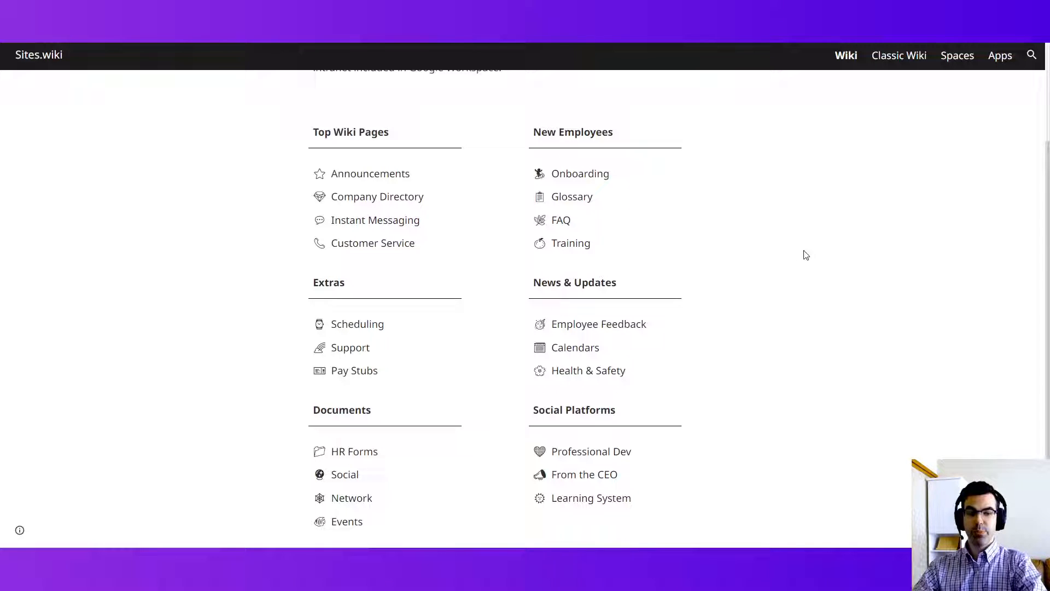
scroll("up", 3)
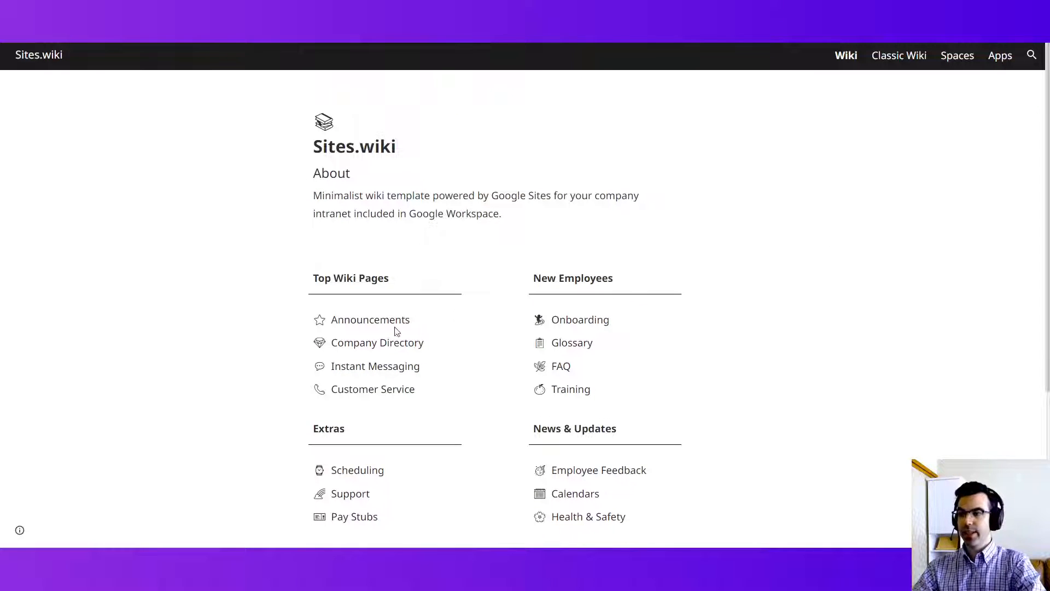
- Show the Spaces page with its Google Chat Purpose and Message History sections
left_click(956, 54)
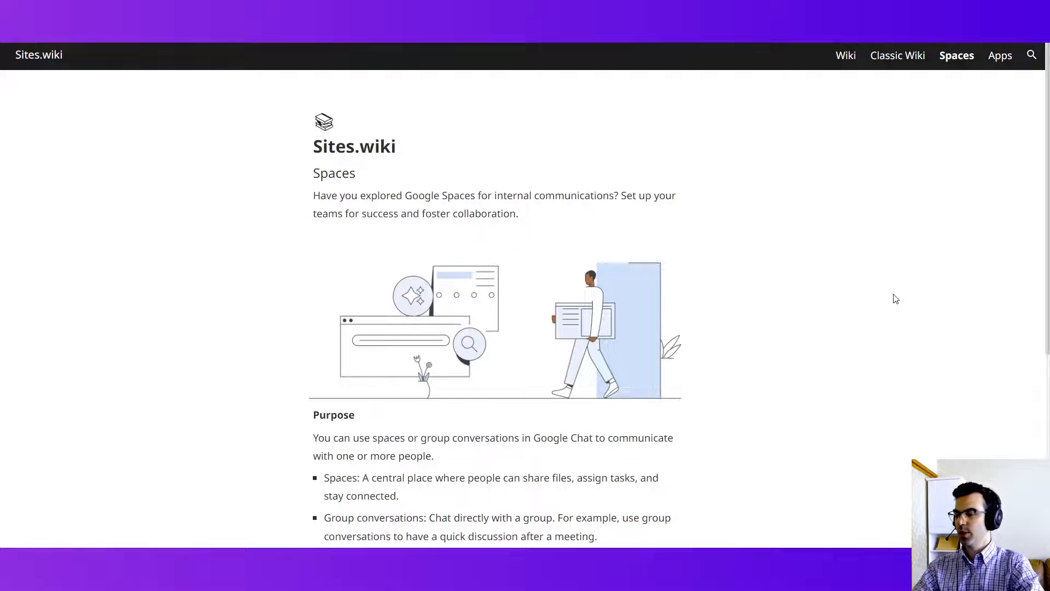
mouse_move(711, 269)
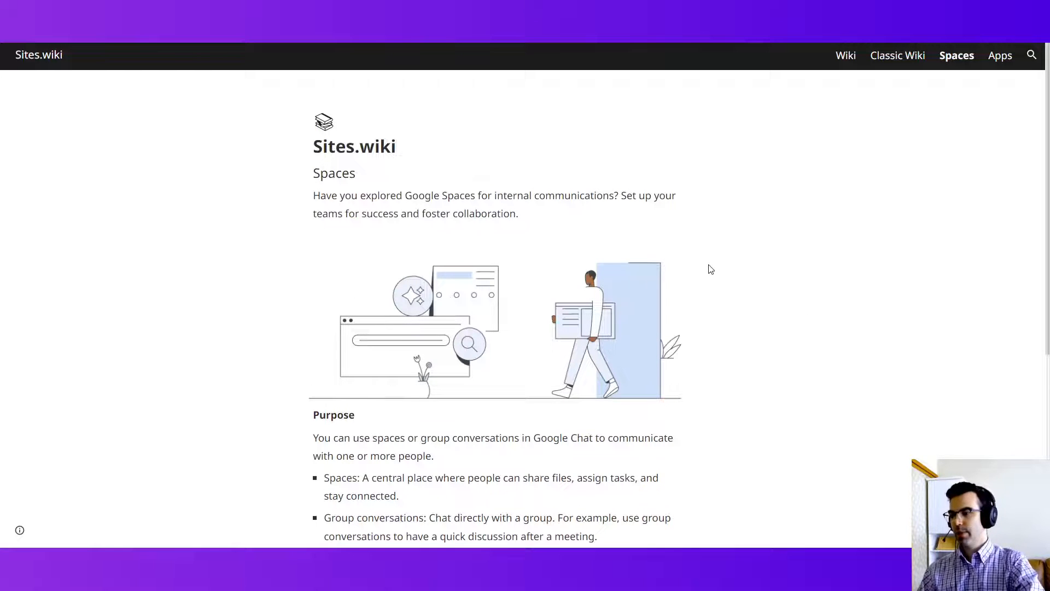
scroll("down", 3)
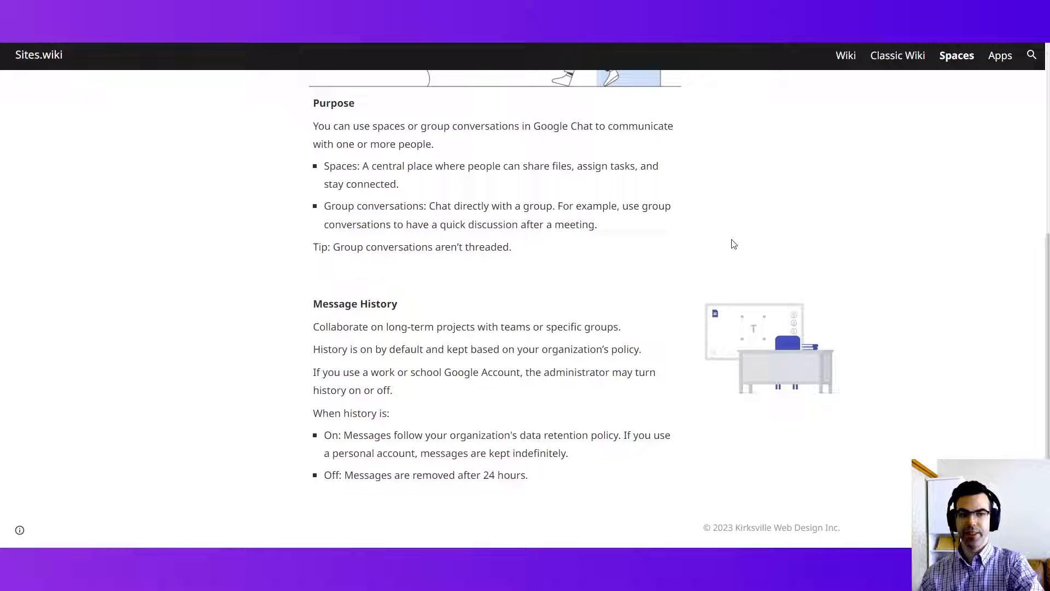
mouse_move(813, 249)
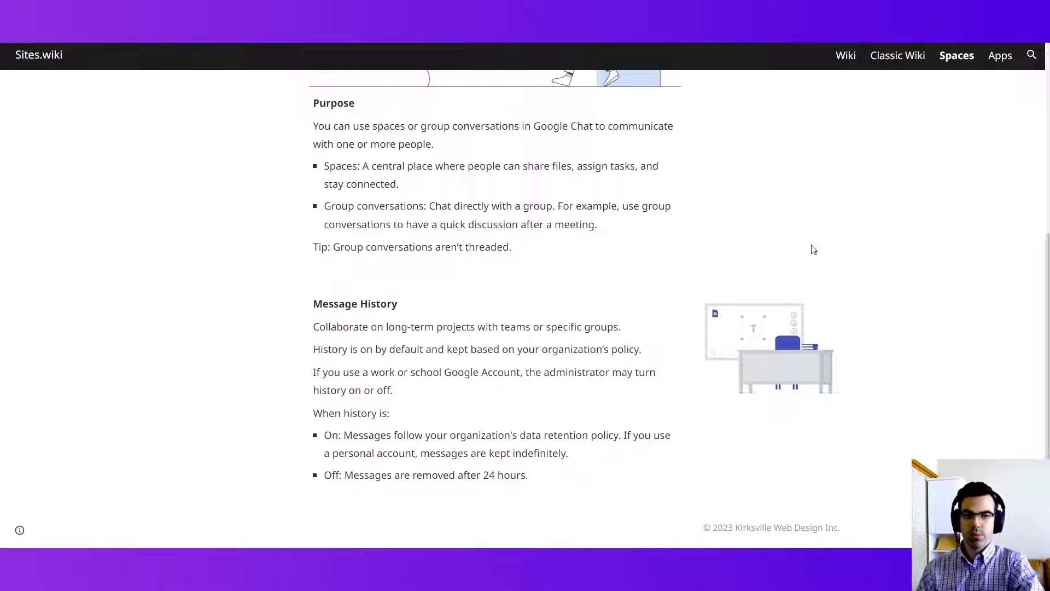
mouse_move(816, 237)
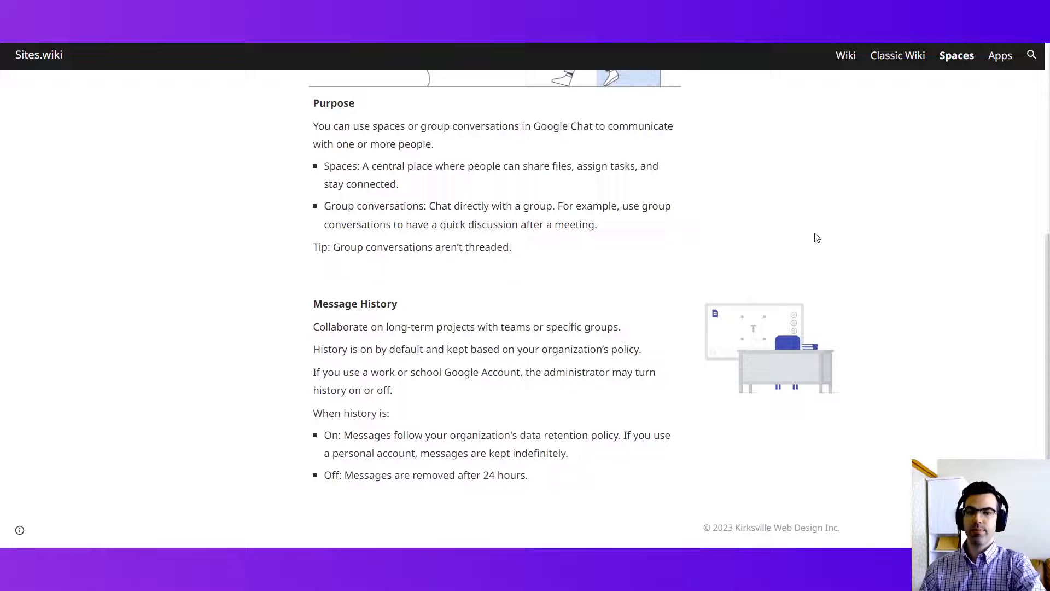
scroll("up", 3)
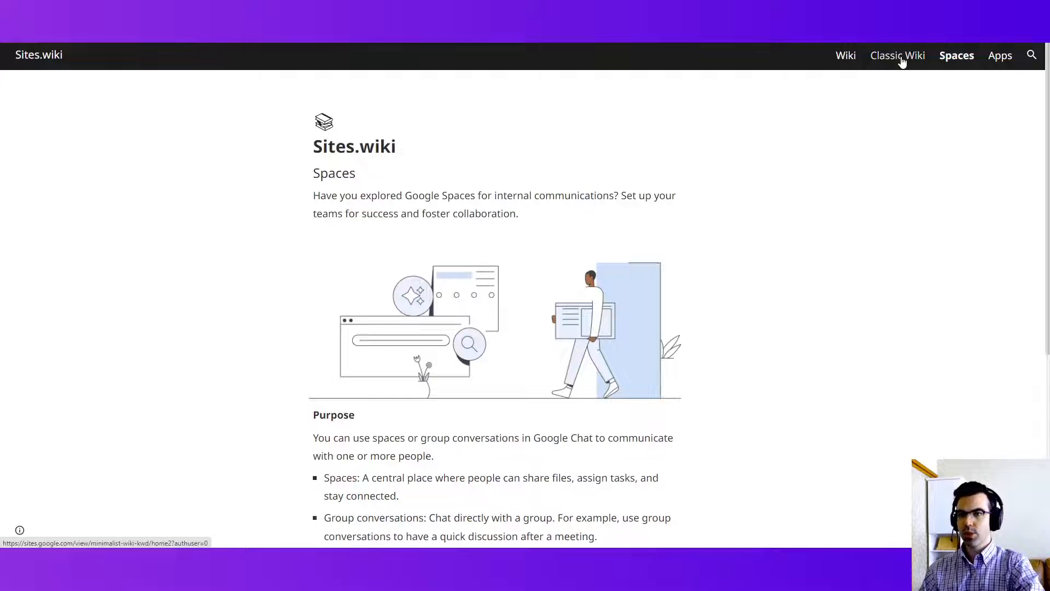
- Show the Classic Wiki home page with its About text and emoji-marked link categories
left_click(897, 55)
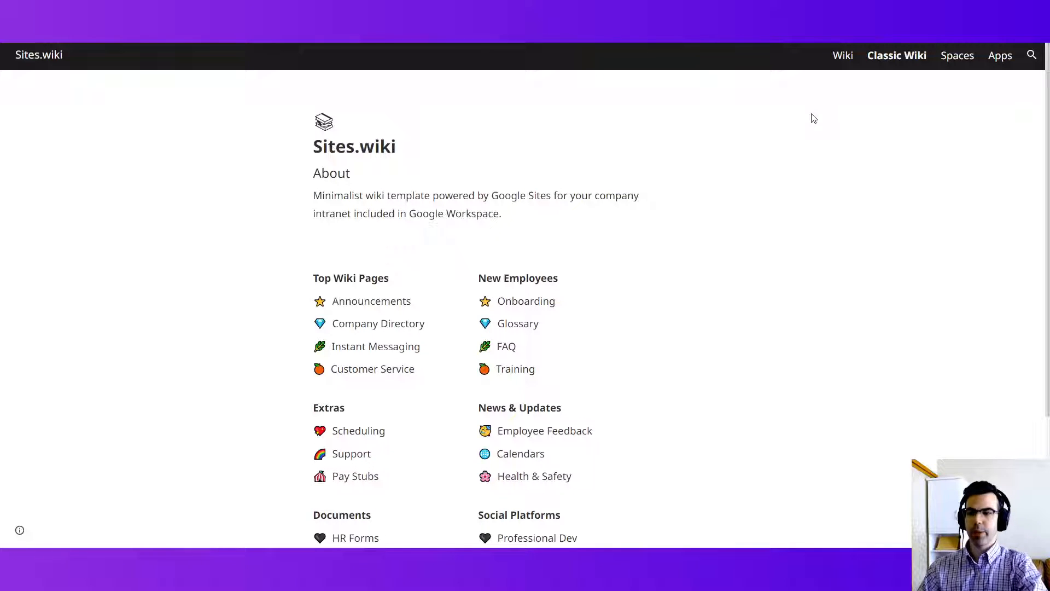
mouse_move(630, 335)
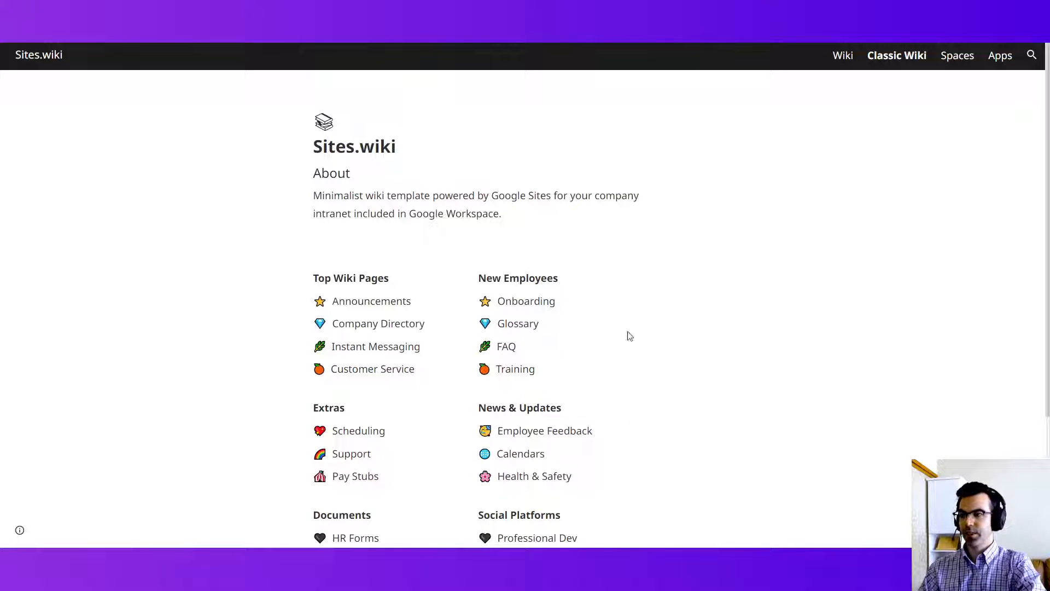
mouse_move(699, 320)
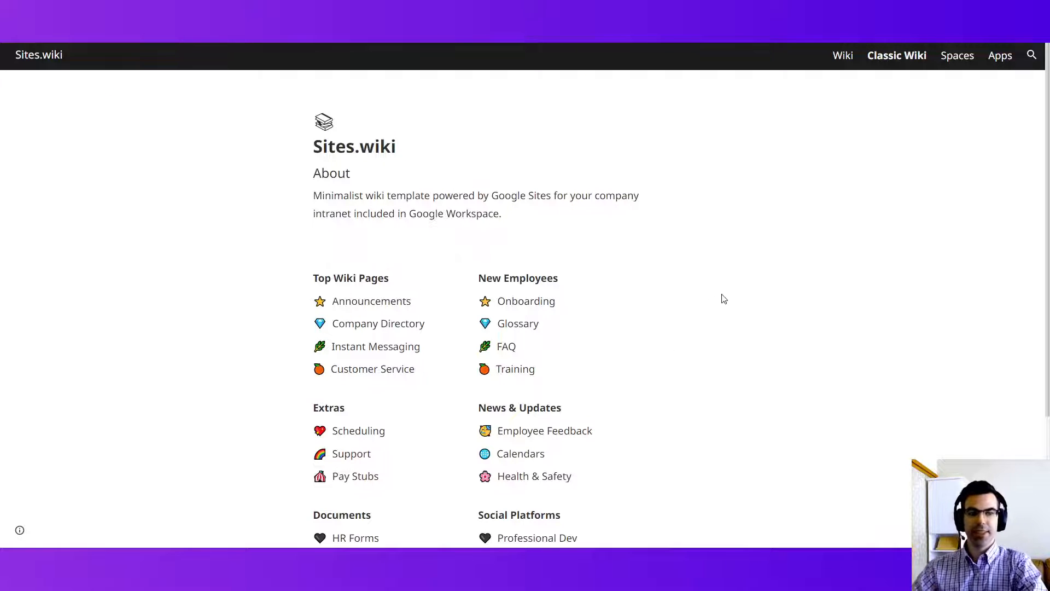
mouse_move(747, 143)
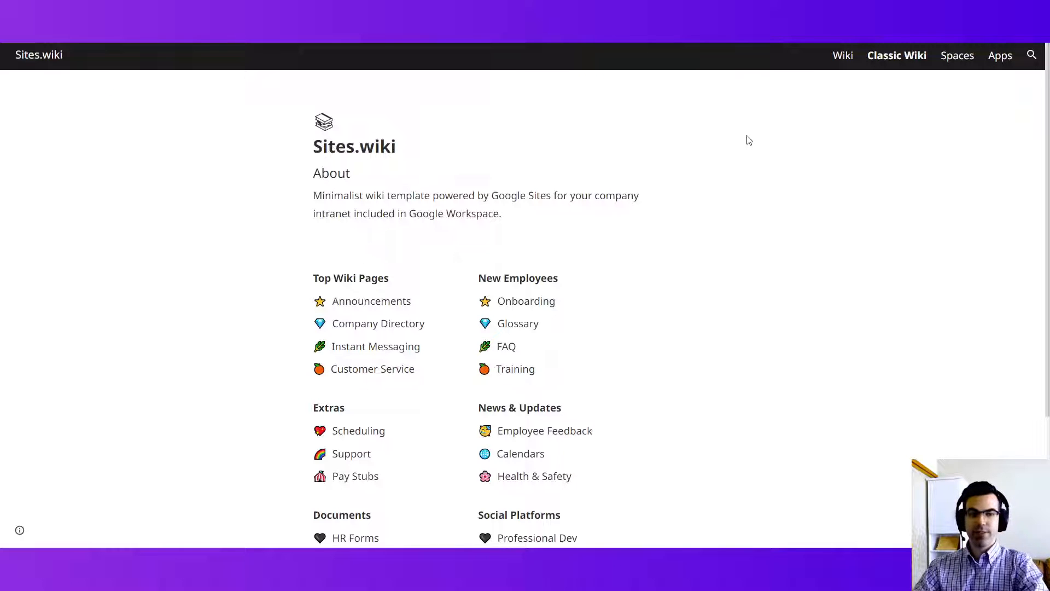
mouse_move(756, 157)
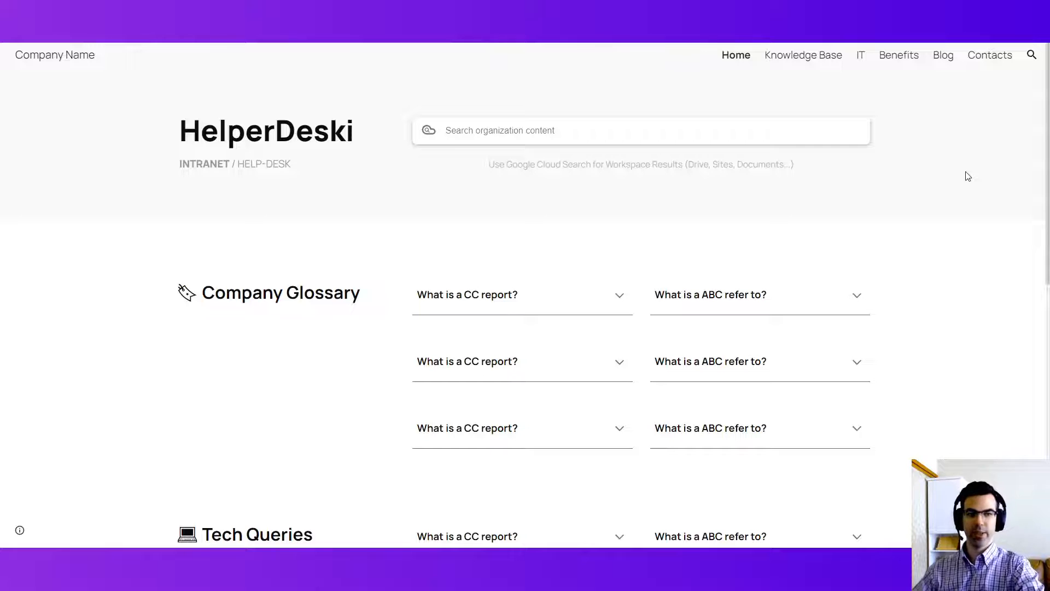
mouse_move(909, 162)
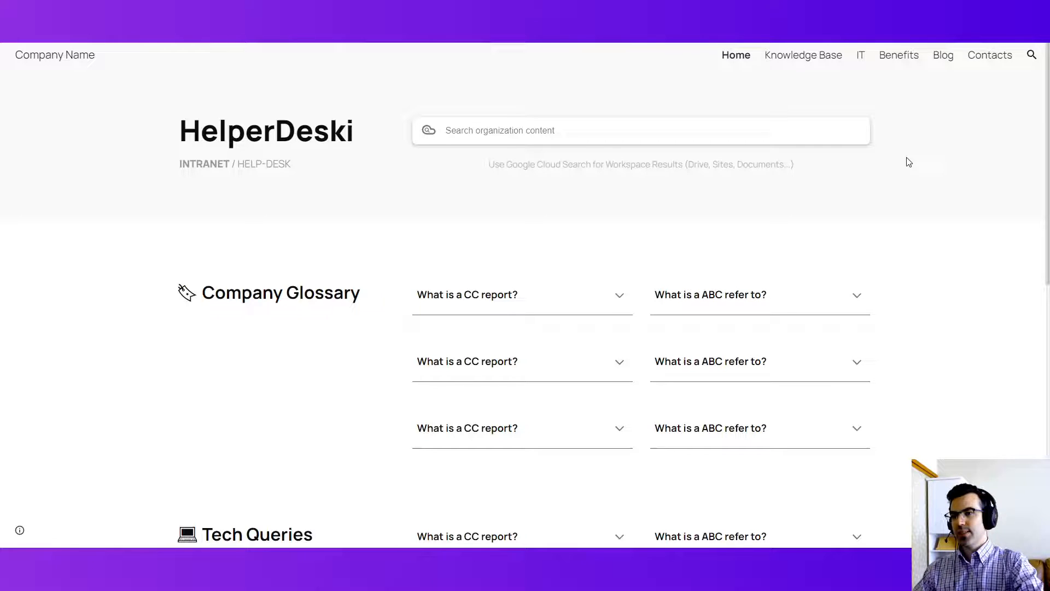
mouse_move(861, 186)
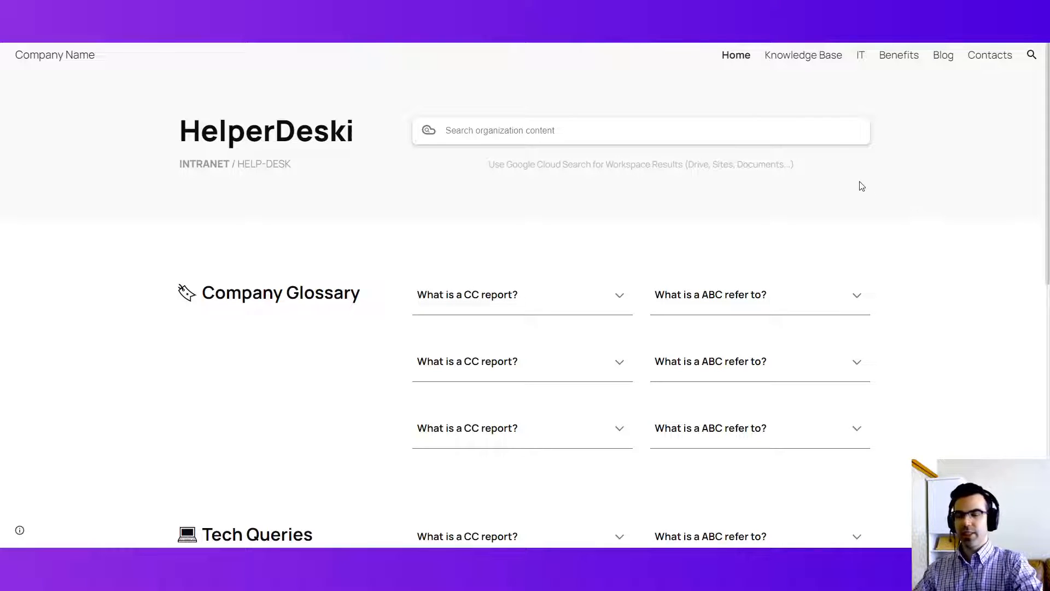
mouse_move(786, 162)
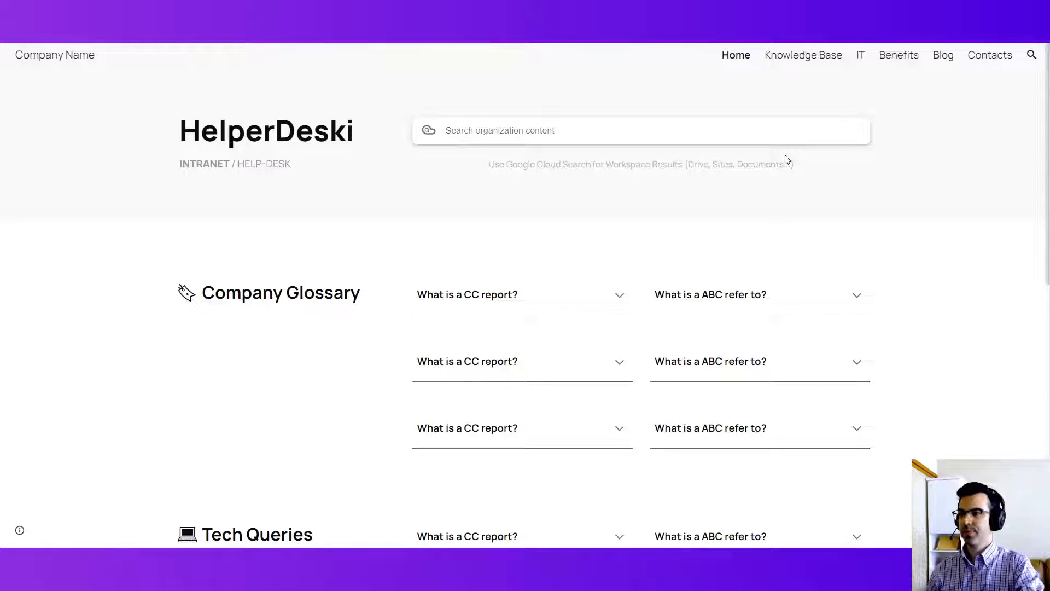
scroll("down", 3)
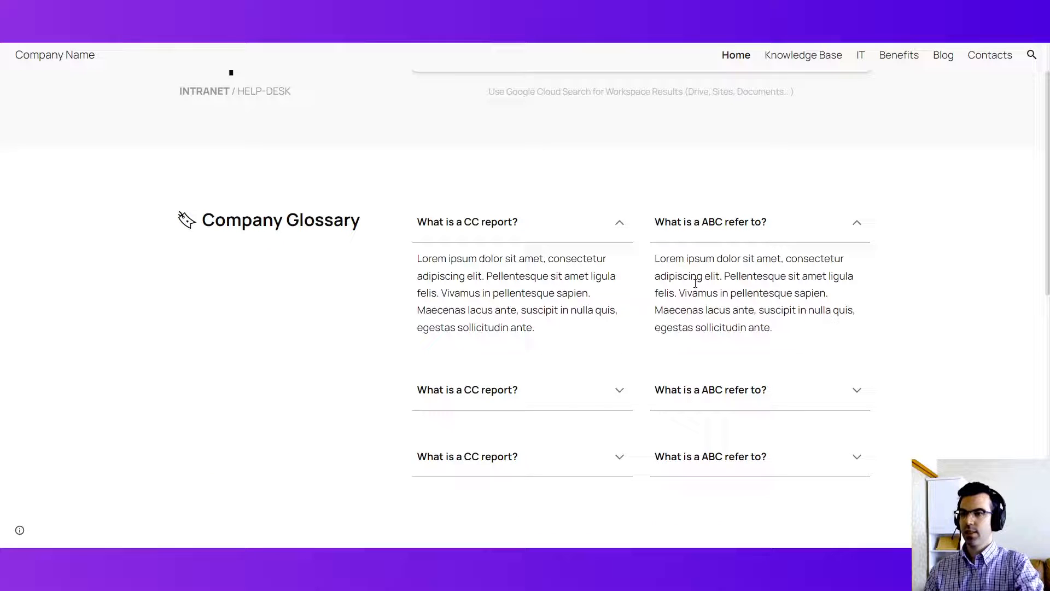
scroll("down", 3)
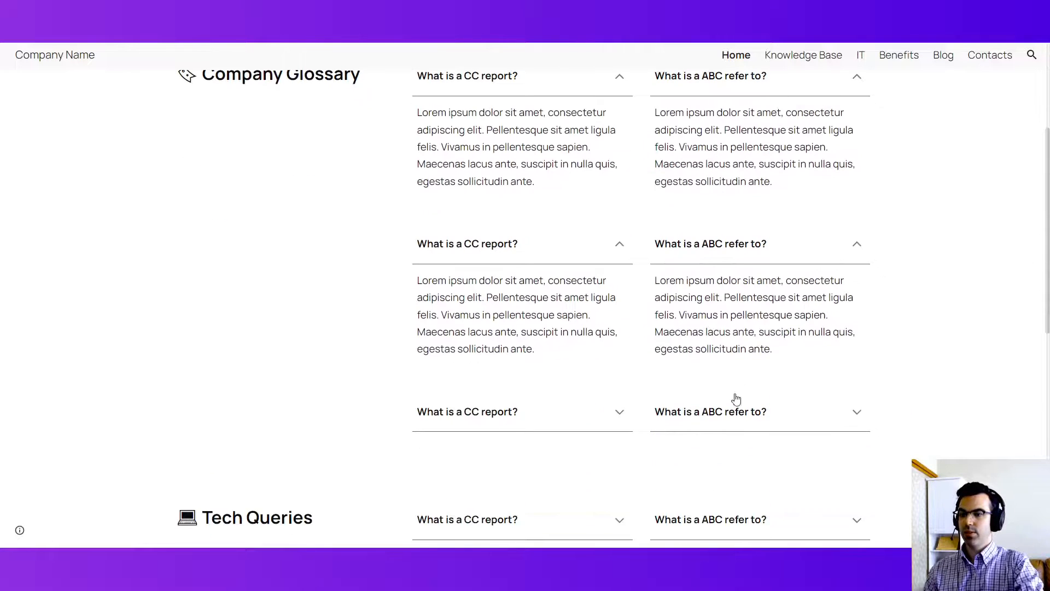
scroll("up", 3)
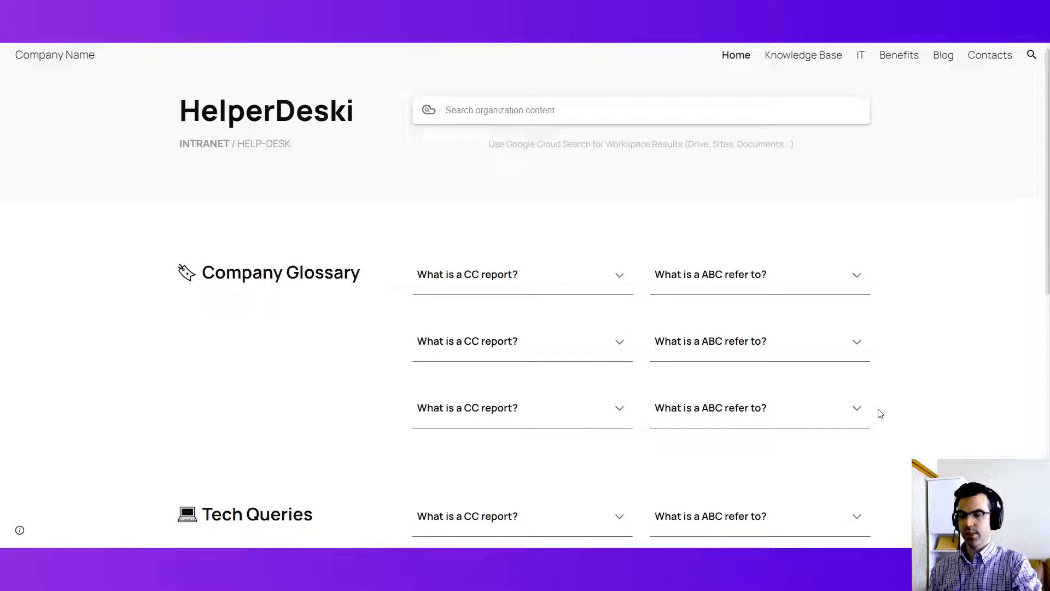
scroll("down", 3)
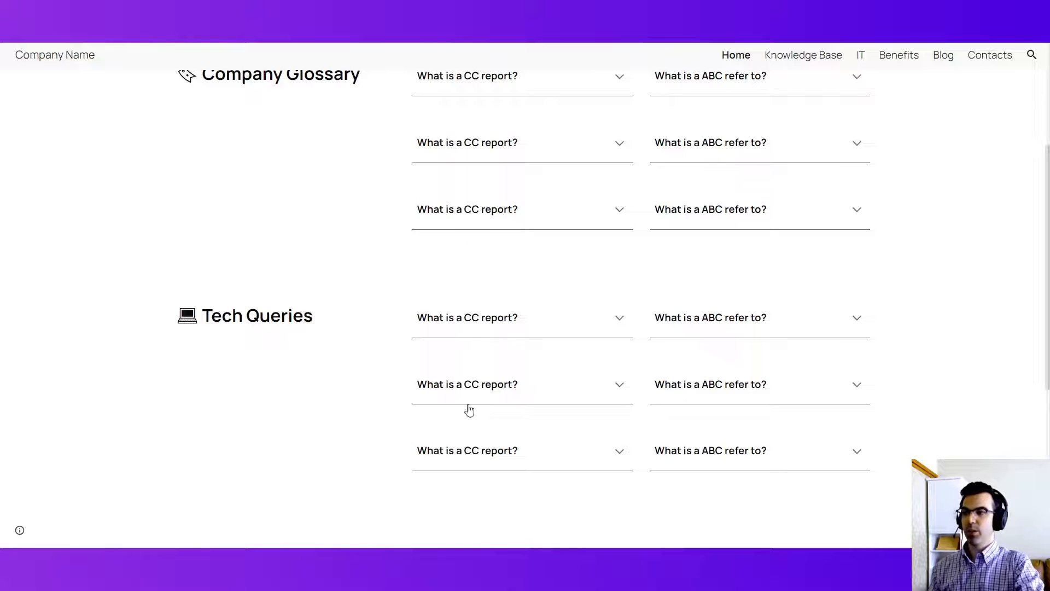
scroll("down", 3)
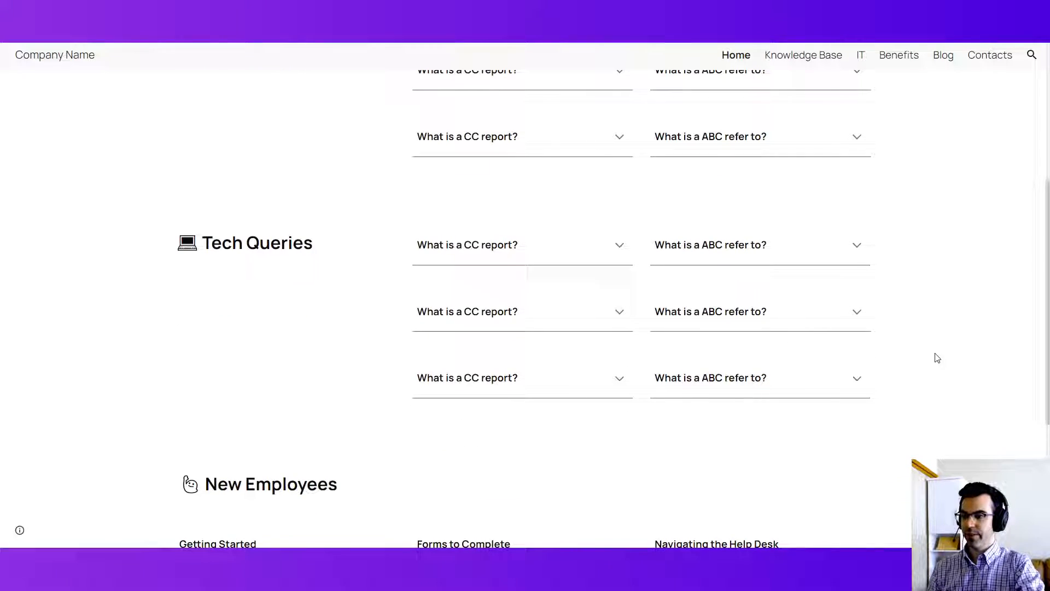
scroll("down", 3)
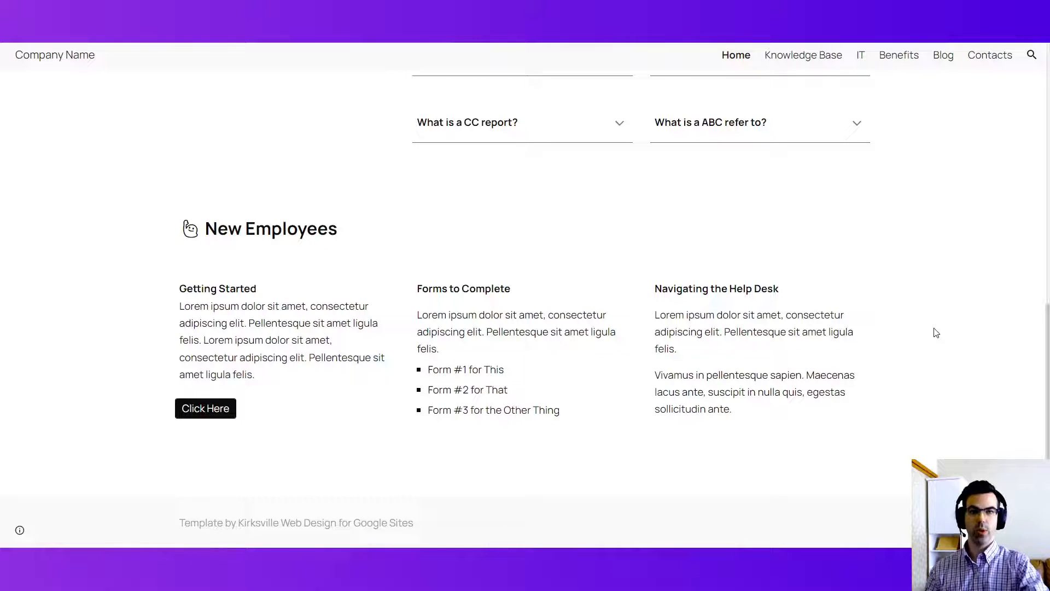
mouse_move(908, 299)
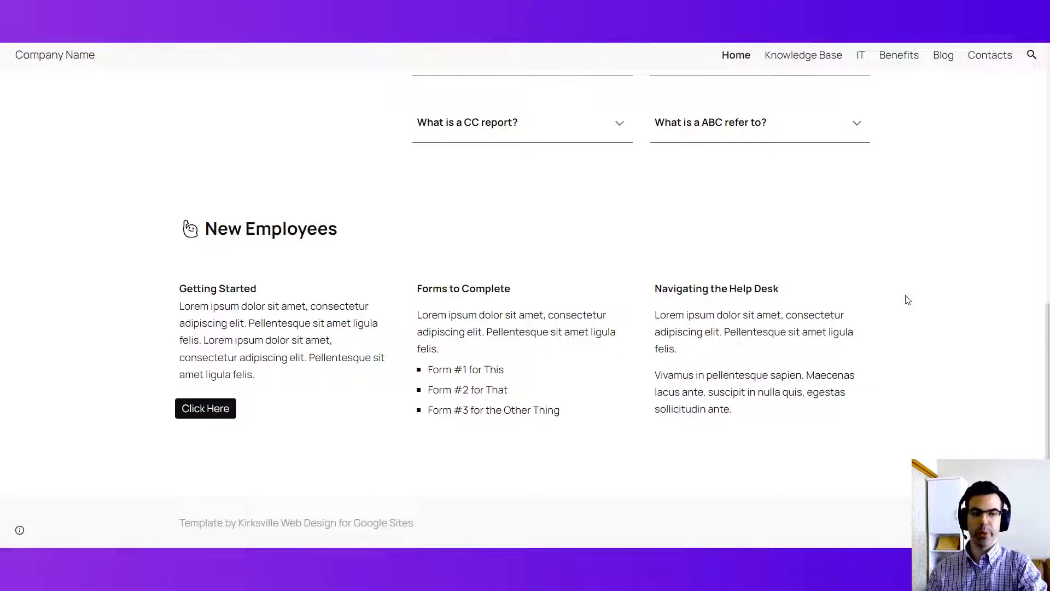
mouse_move(957, 372)
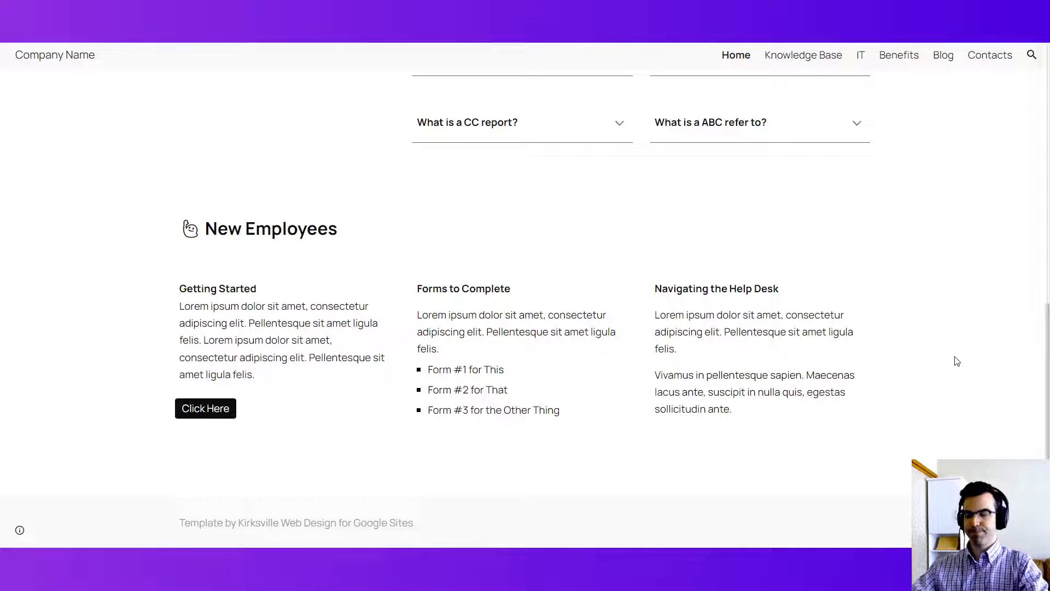
scroll("up", 3)
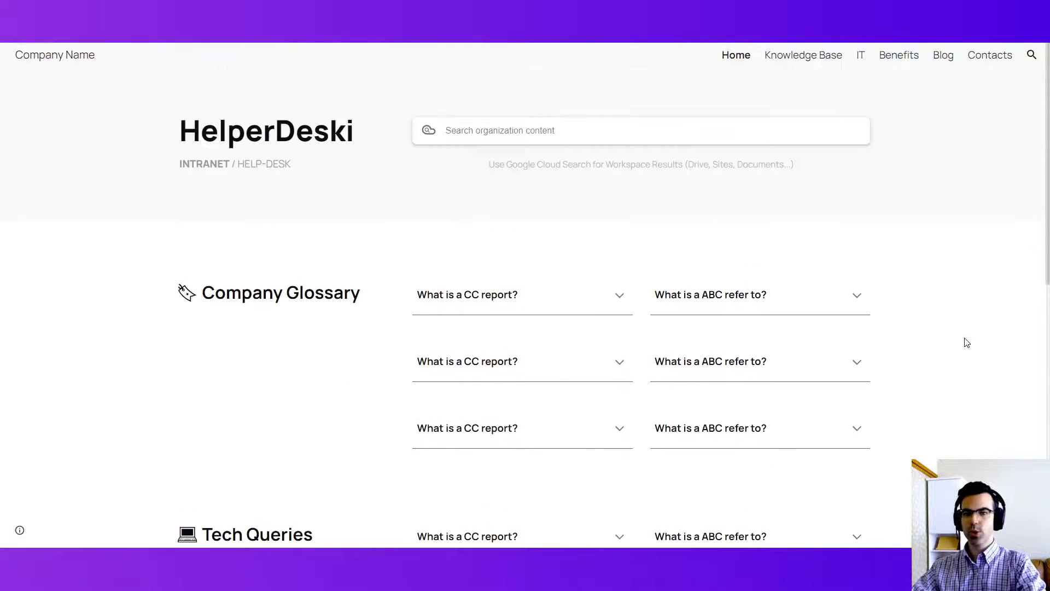
mouse_move(785, 80)
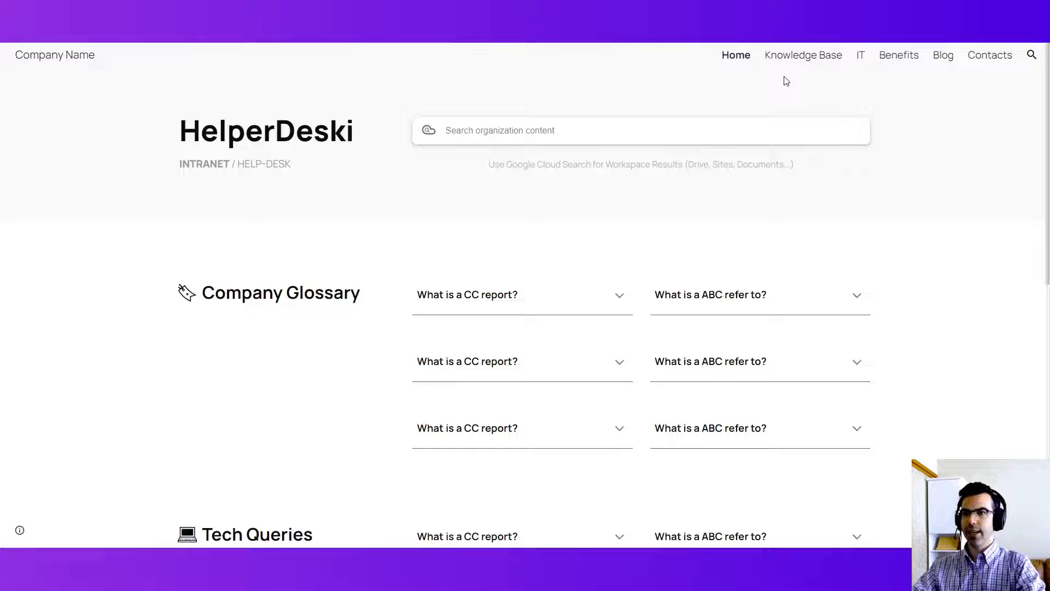
left_click(899, 55)
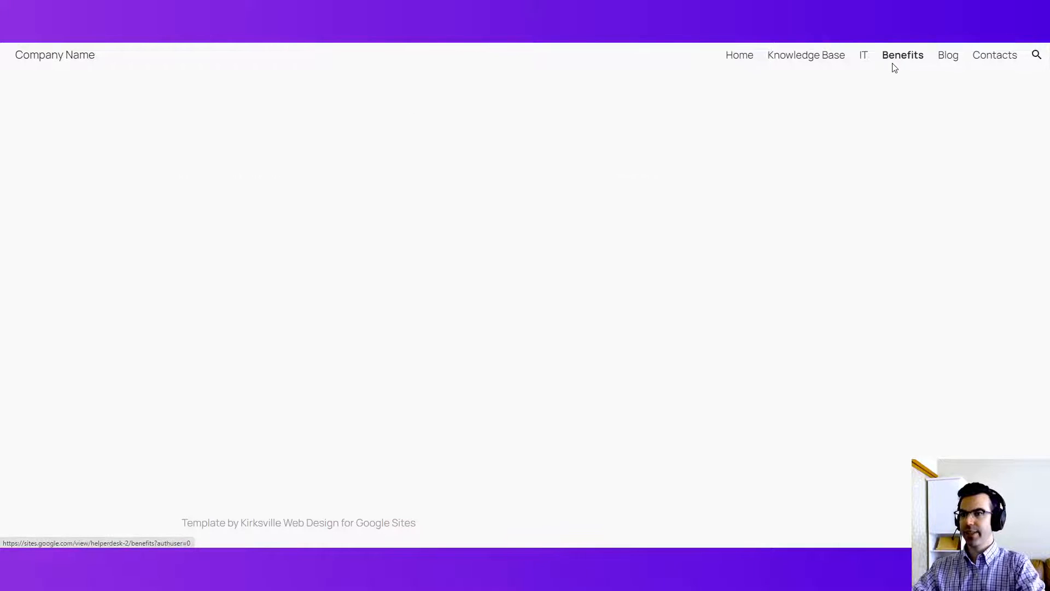
left_click(738, 54)
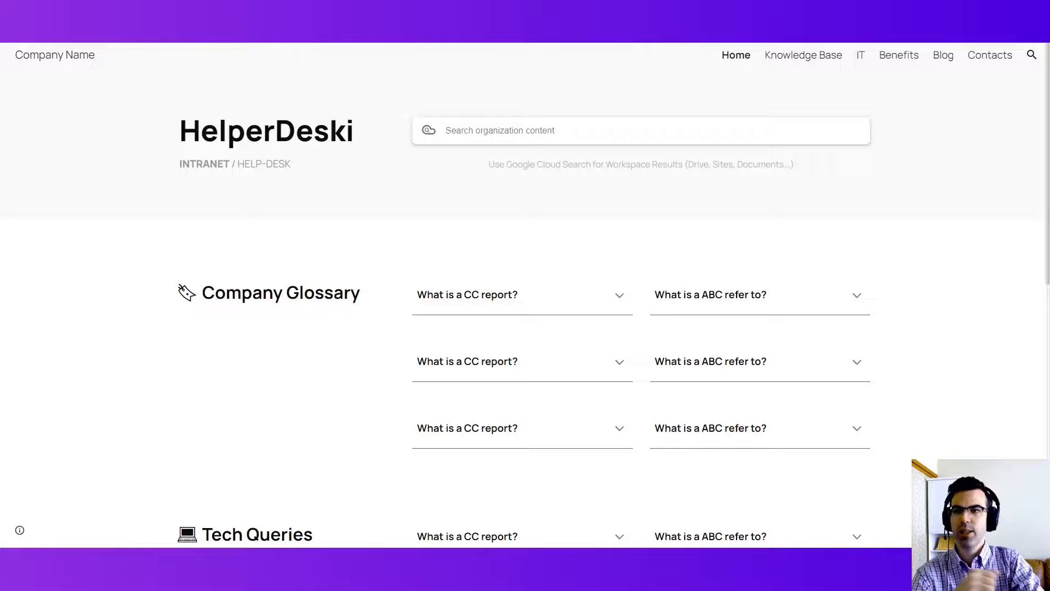
- Show the IT Department team site's banner, Top Applications and Recent News section
left_click(860, 55)
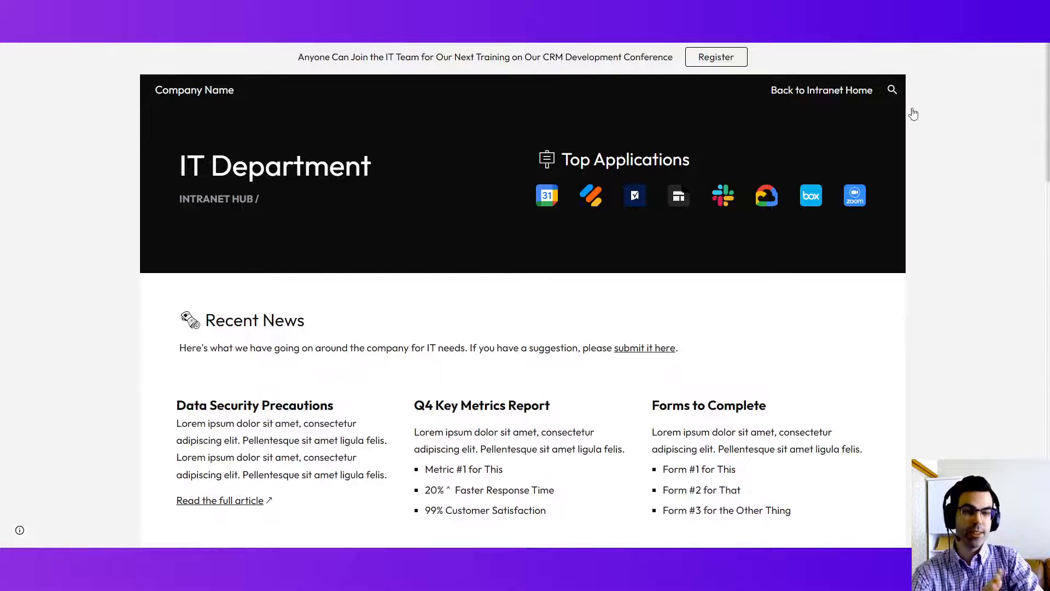
mouse_move(975, 171)
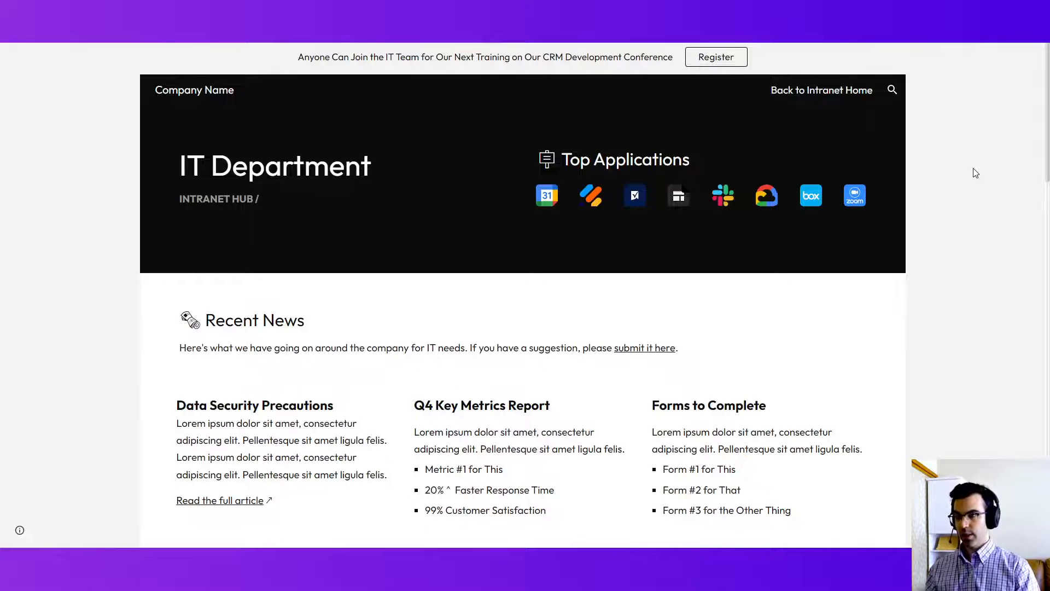
mouse_move(638, 107)
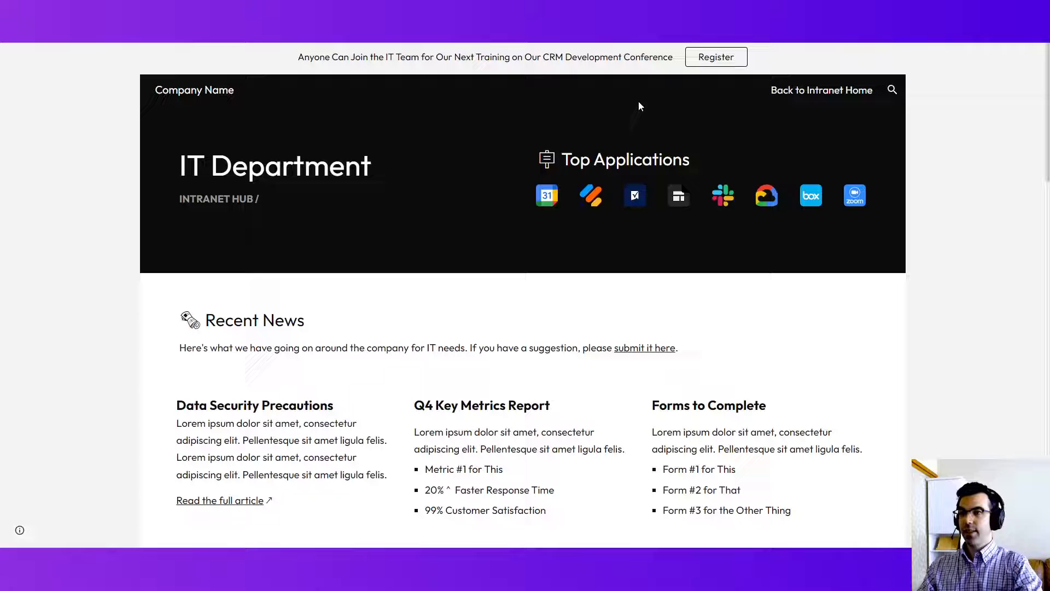
scroll("down", 3)
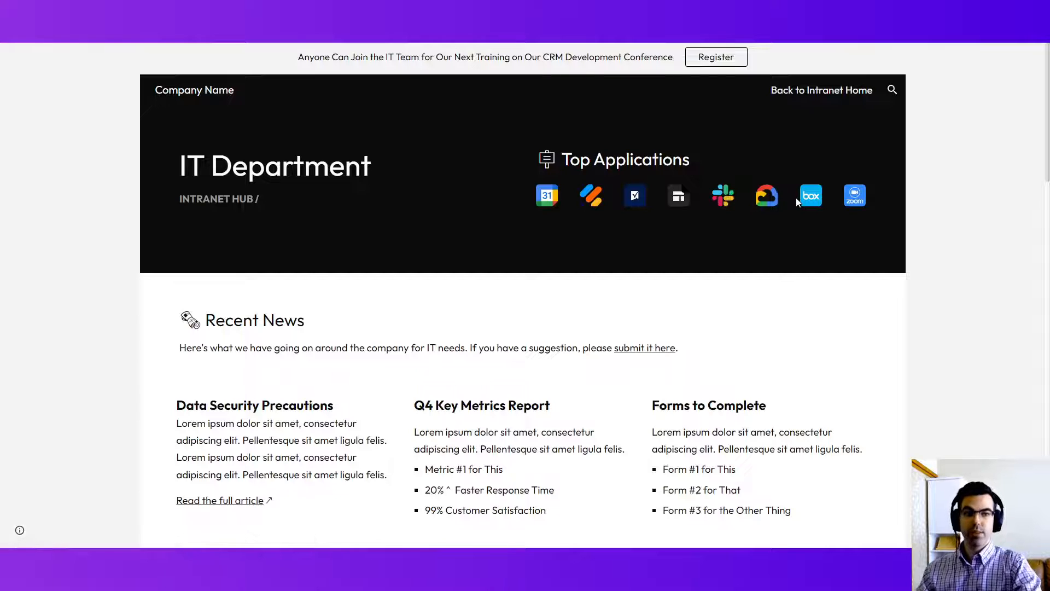
mouse_move(627, 237)
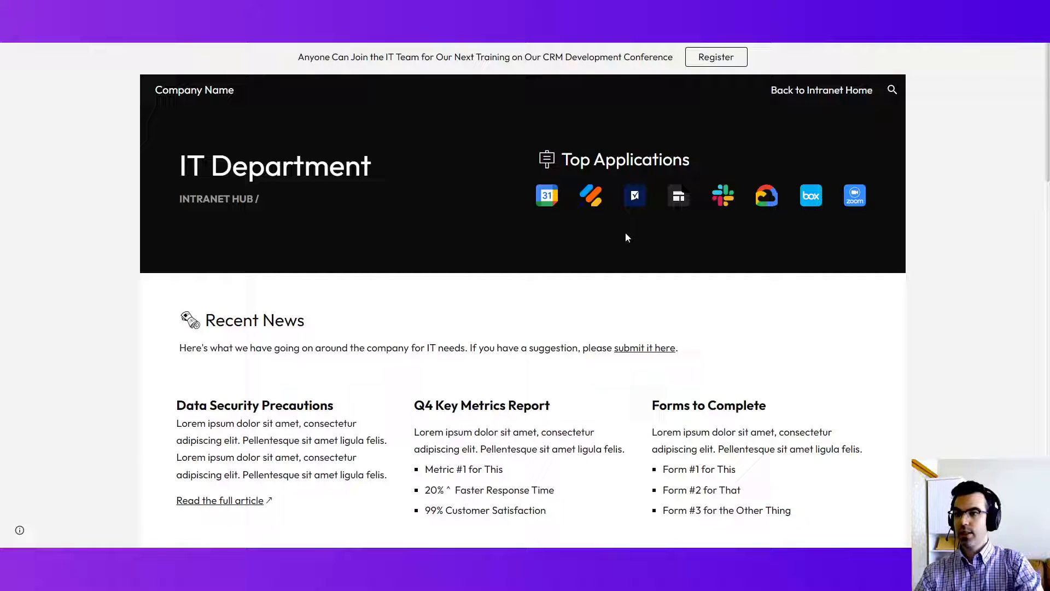
mouse_move(722, 181)
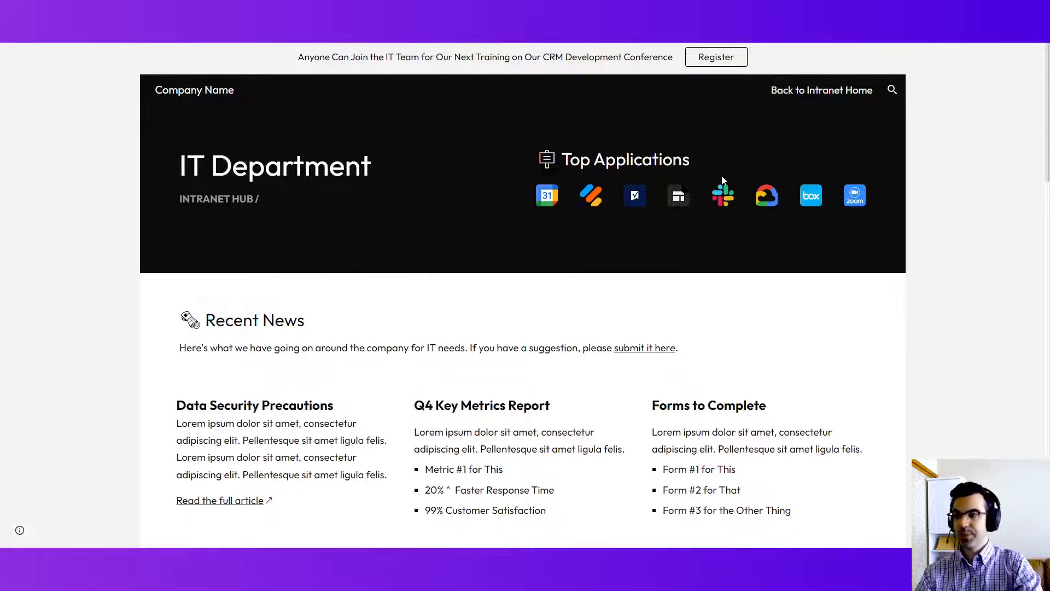
scroll("down", 3)
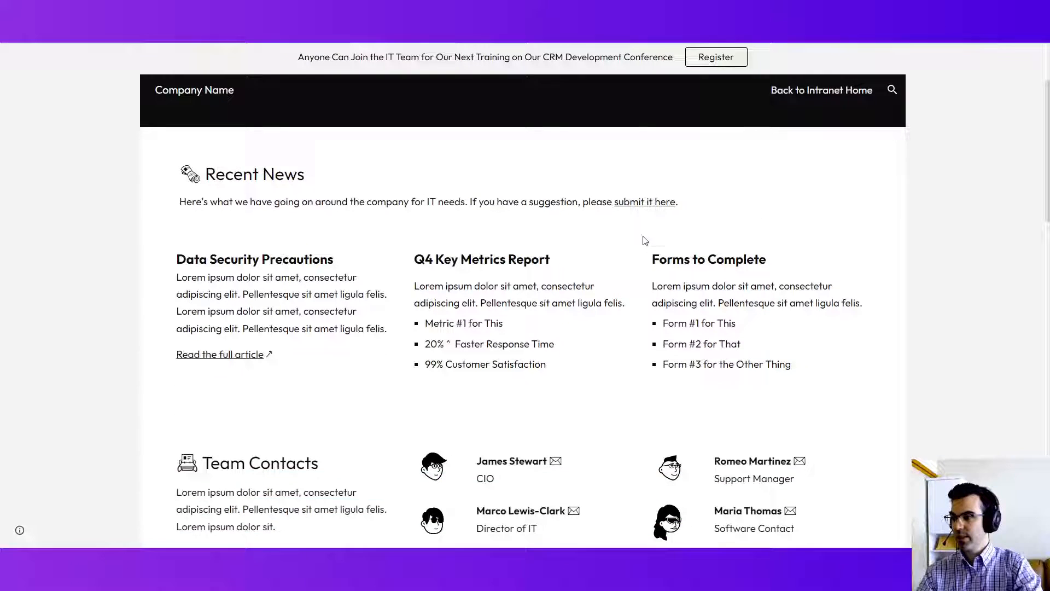
scroll("down", 3)
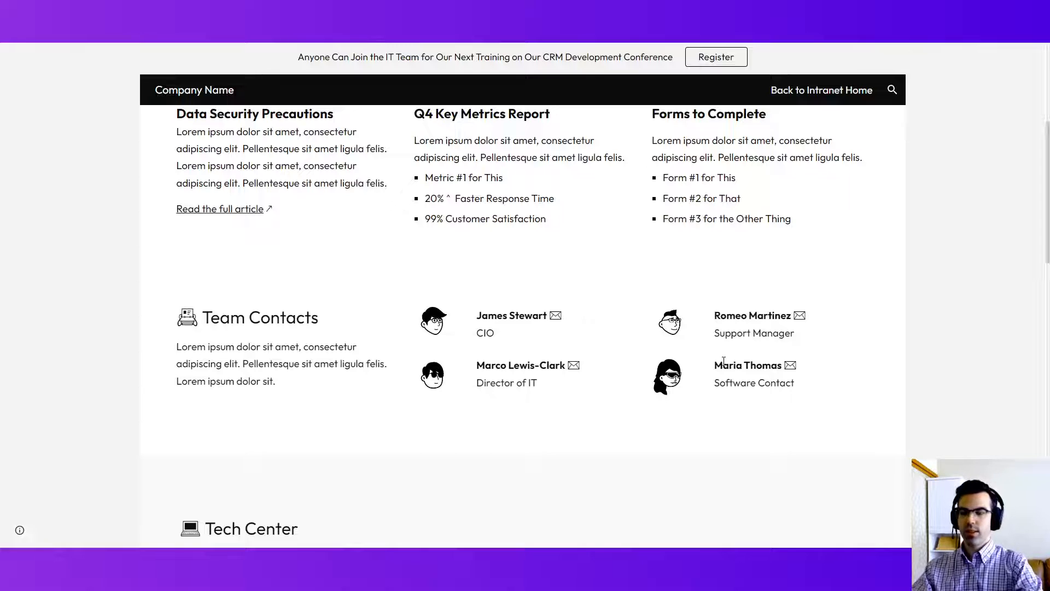
mouse_move(869, 327)
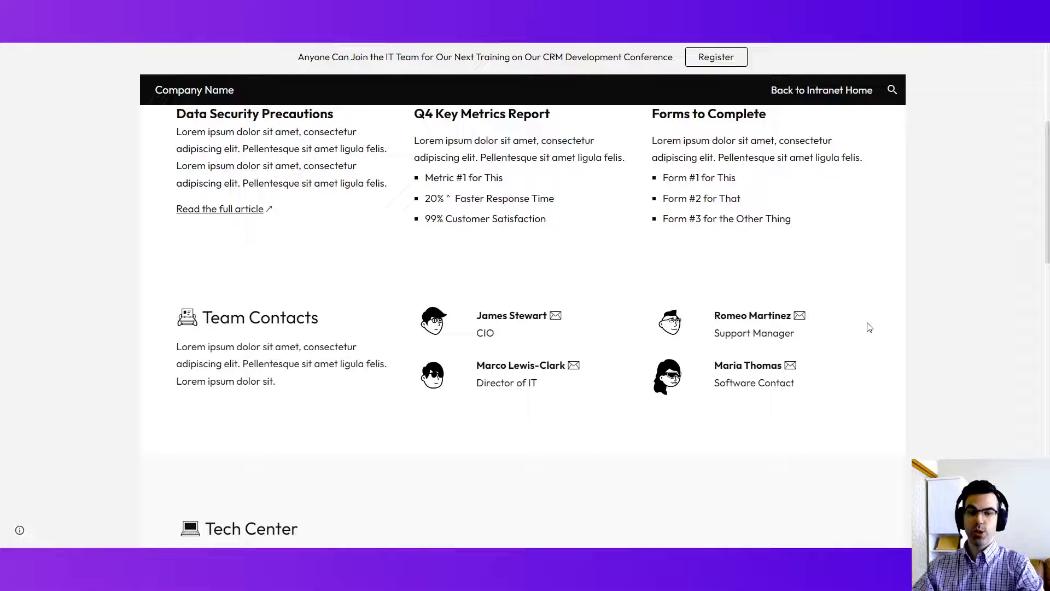
mouse_move(929, 337)
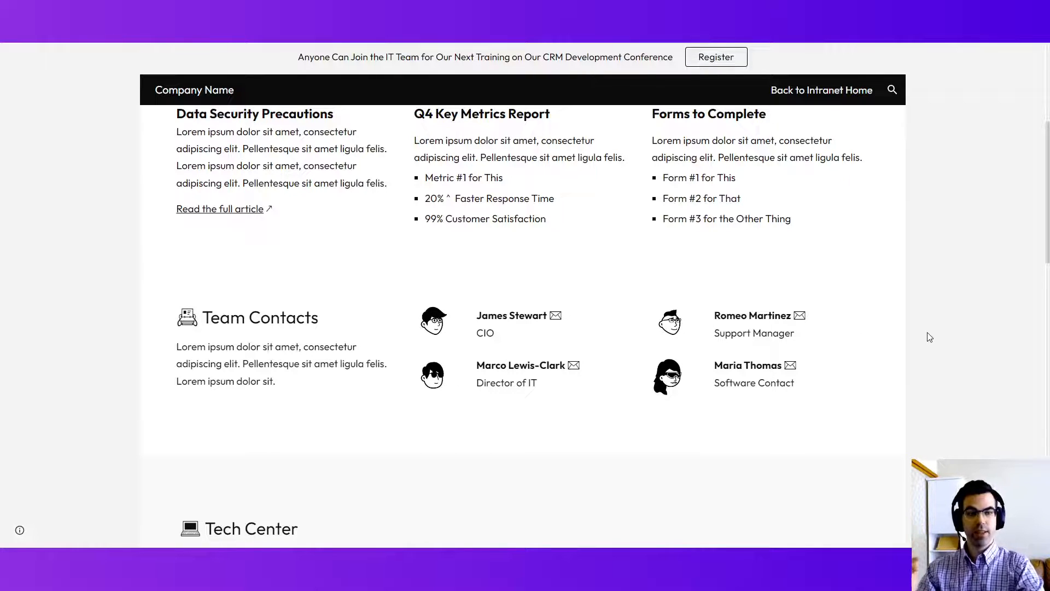
mouse_move(910, 332)
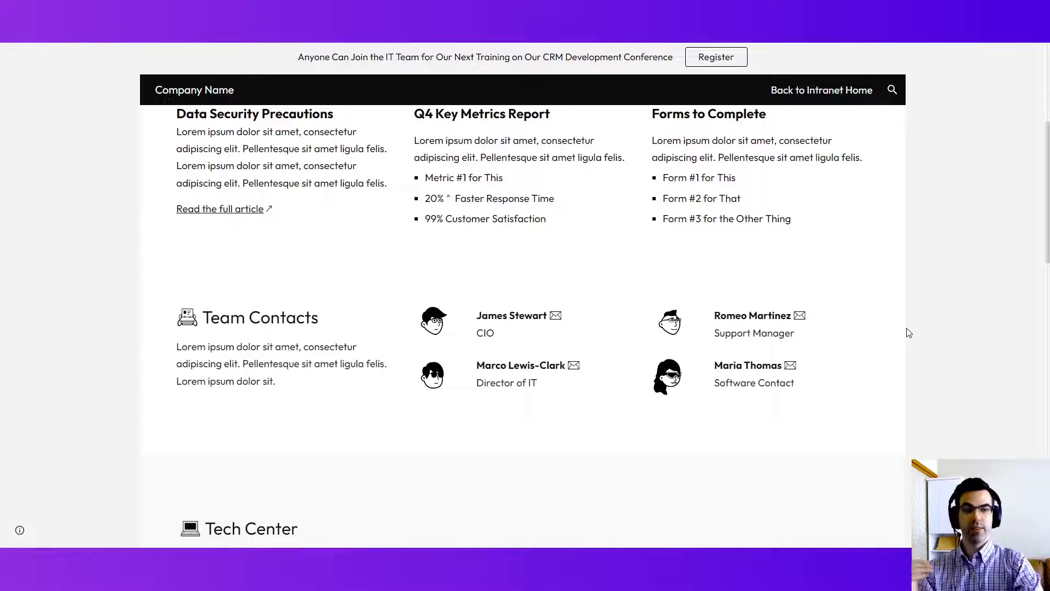
mouse_move(913, 328)
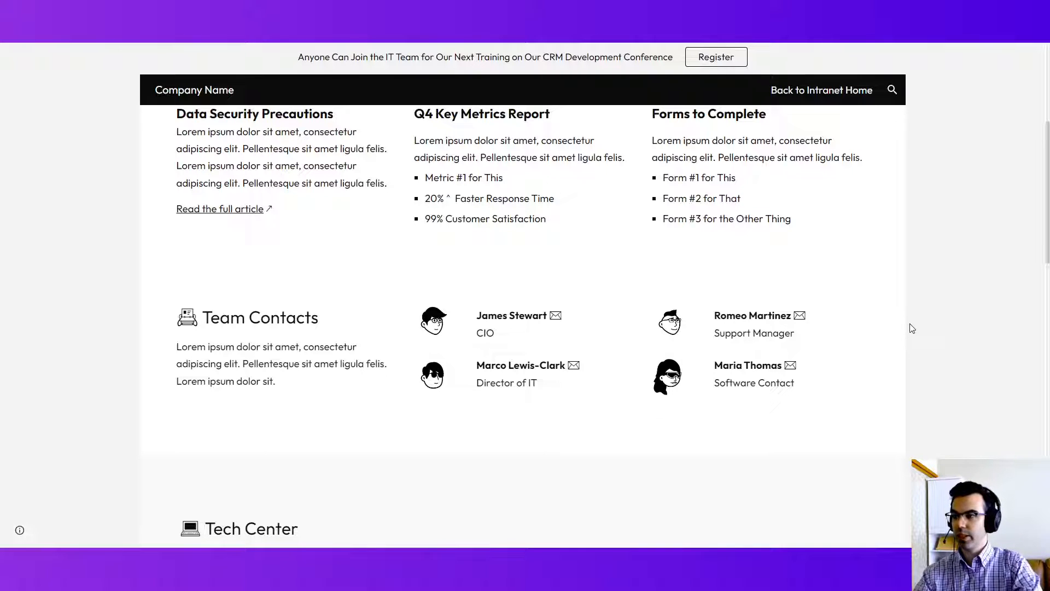
scroll("down", 3)
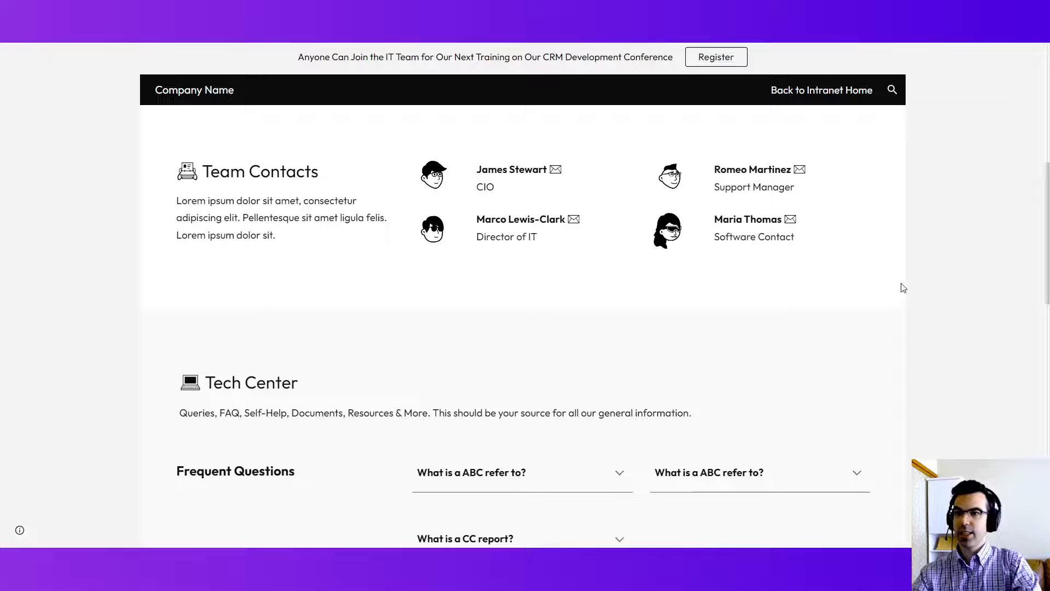
scroll("down", 3)
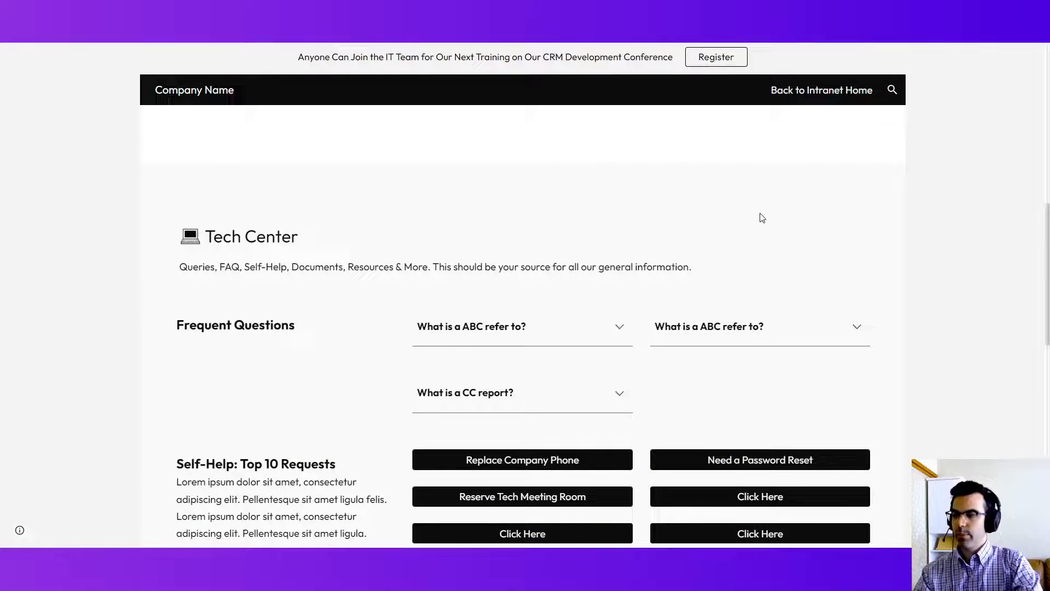
mouse_move(449, 295)
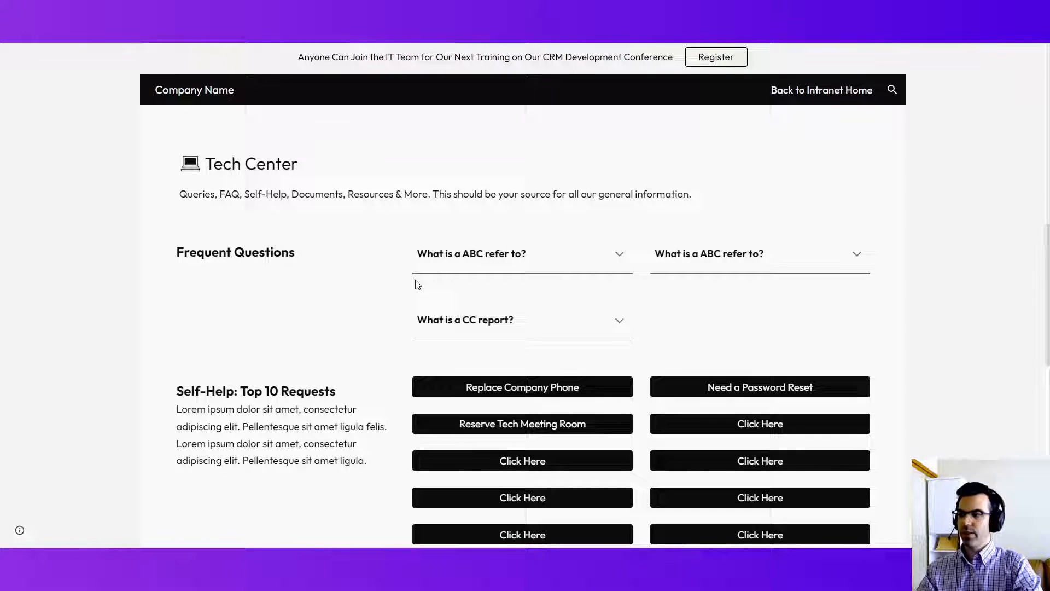
scroll("down", 3)
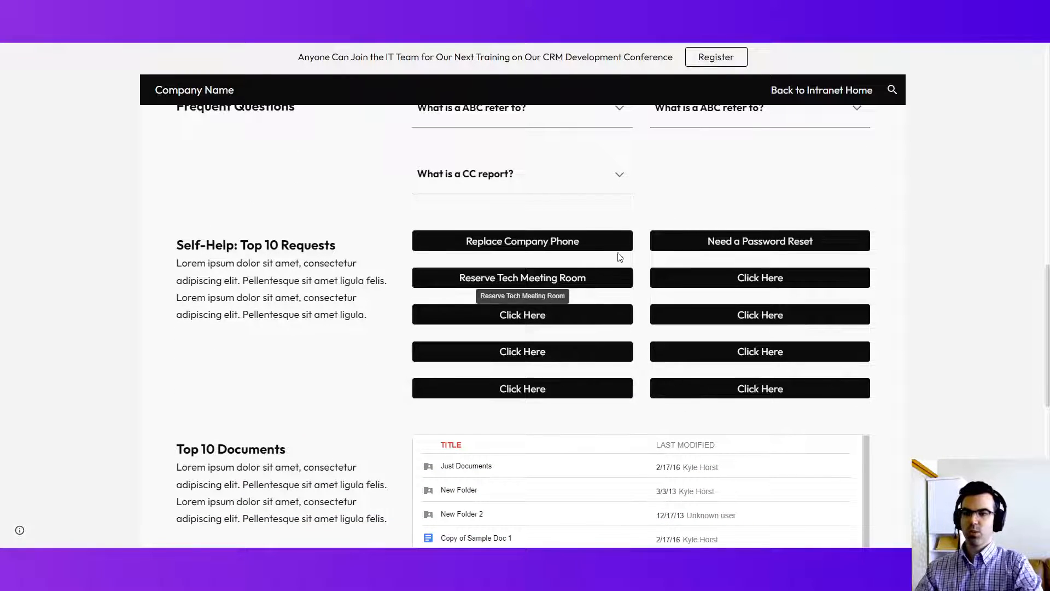
mouse_move(522, 241)
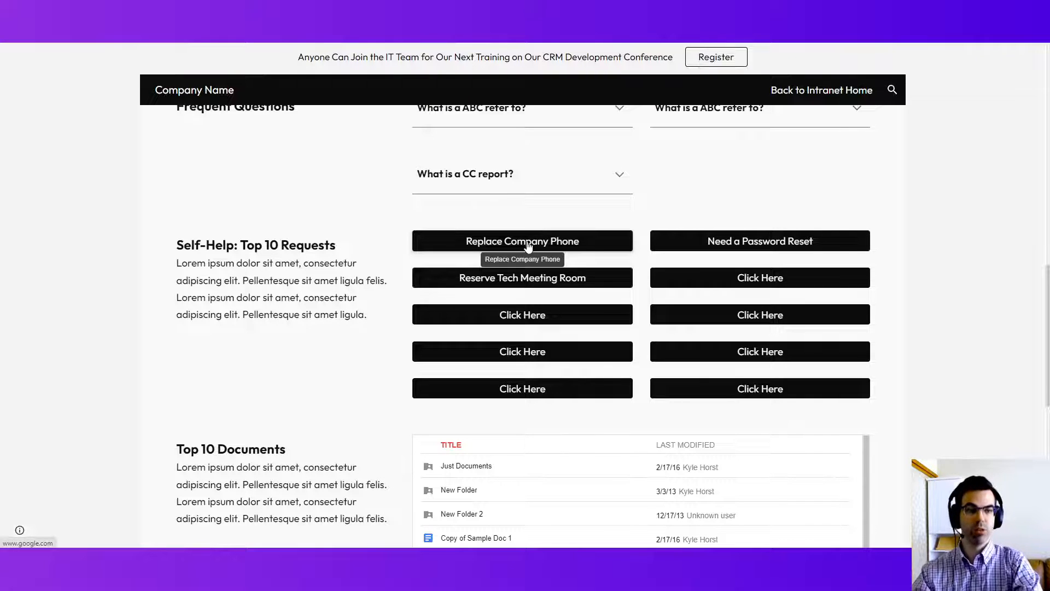
mouse_move(760, 260)
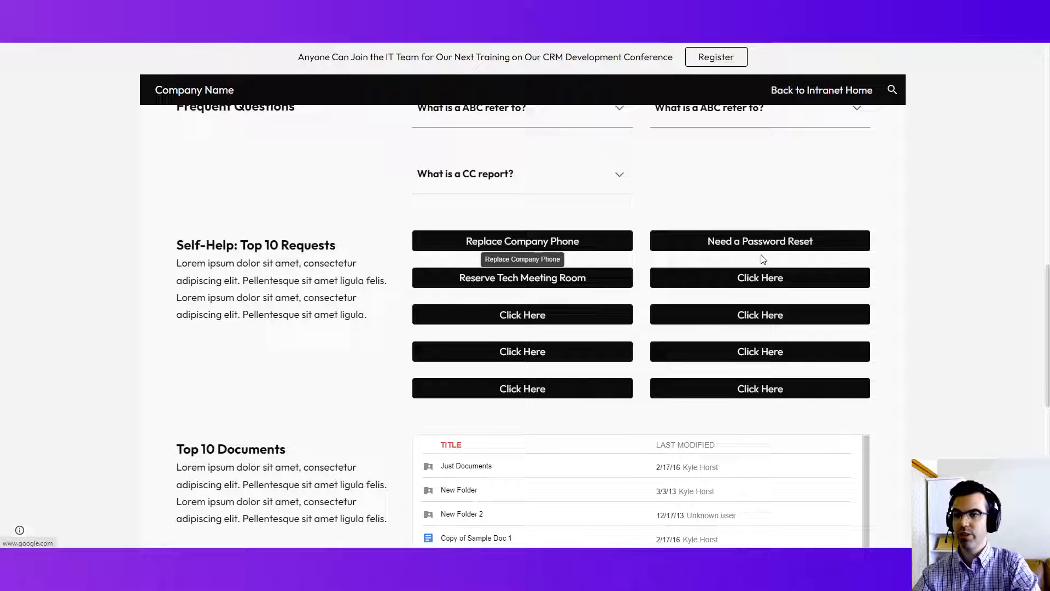
mouse_move(581, 298)
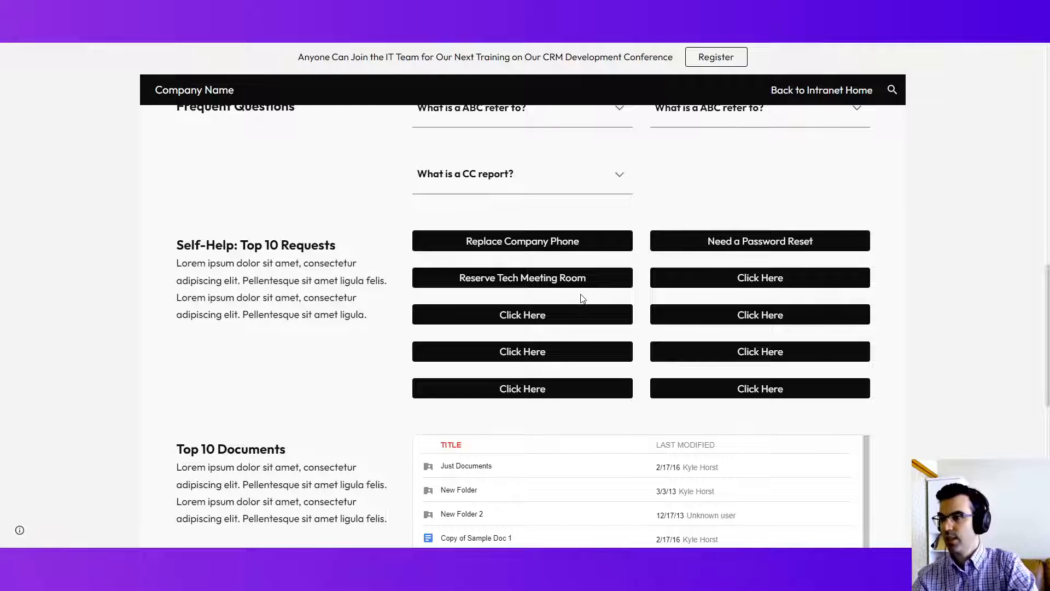
scroll("down", 3)
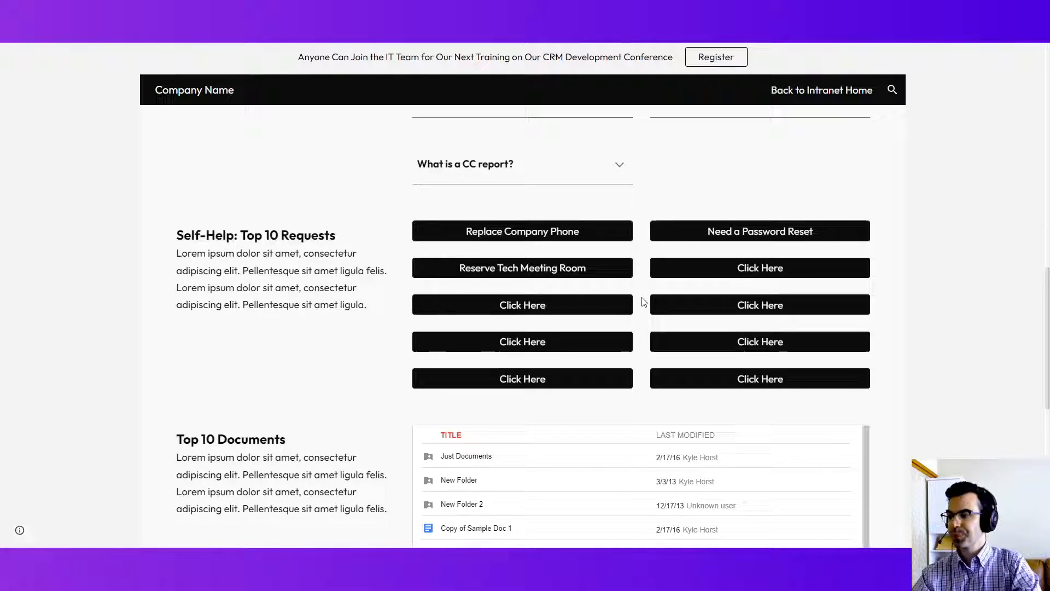
scroll("down", 3)
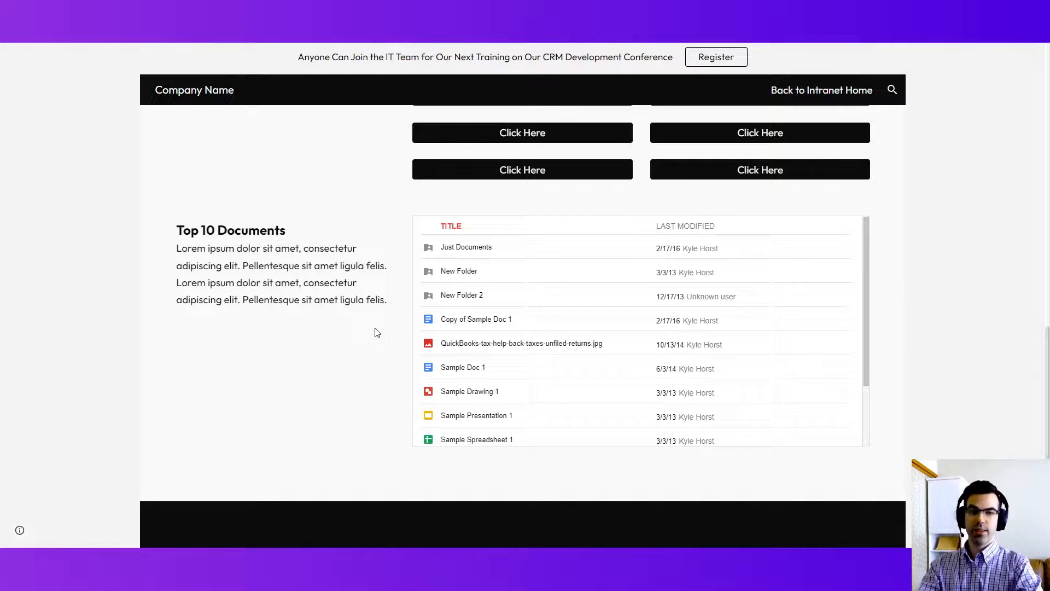
mouse_move(357, 321)
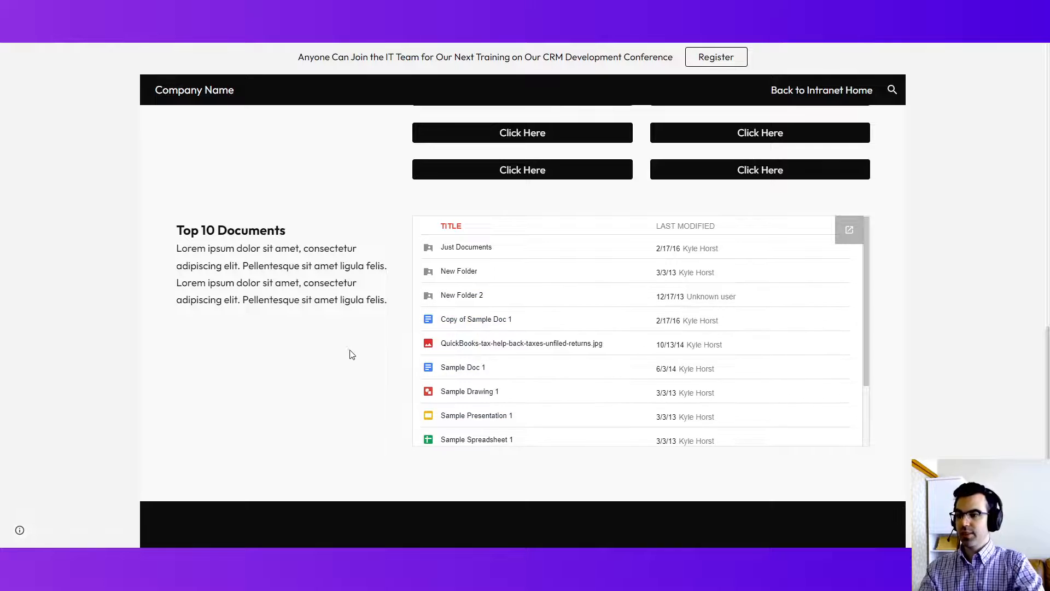
- Reach the Conference/Training section and footer, then return to the top of the IT Department page
scroll("down", 3)
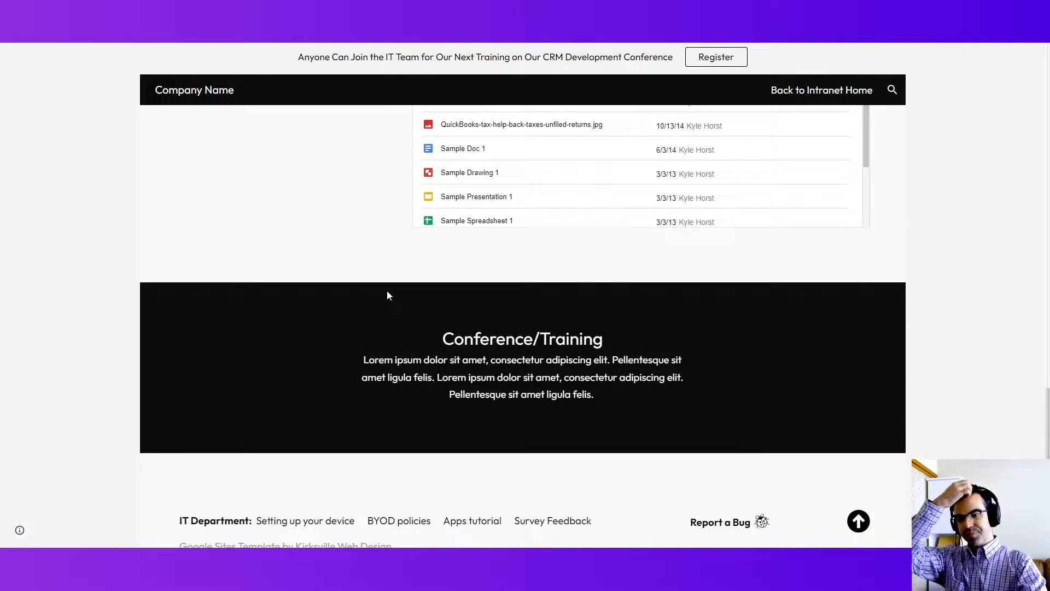
mouse_move(604, 382)
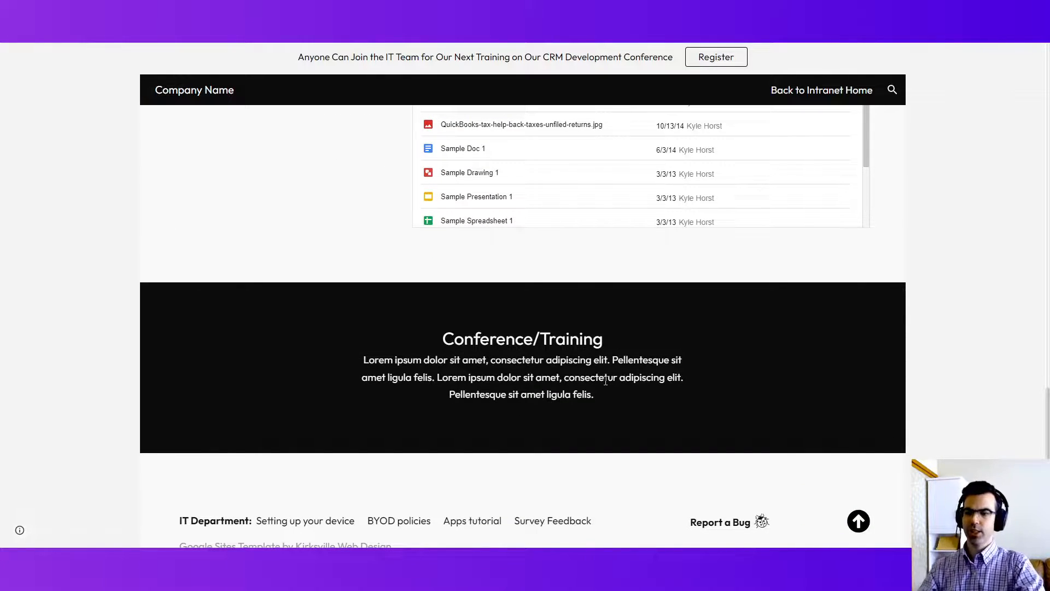
scroll("down", 3)
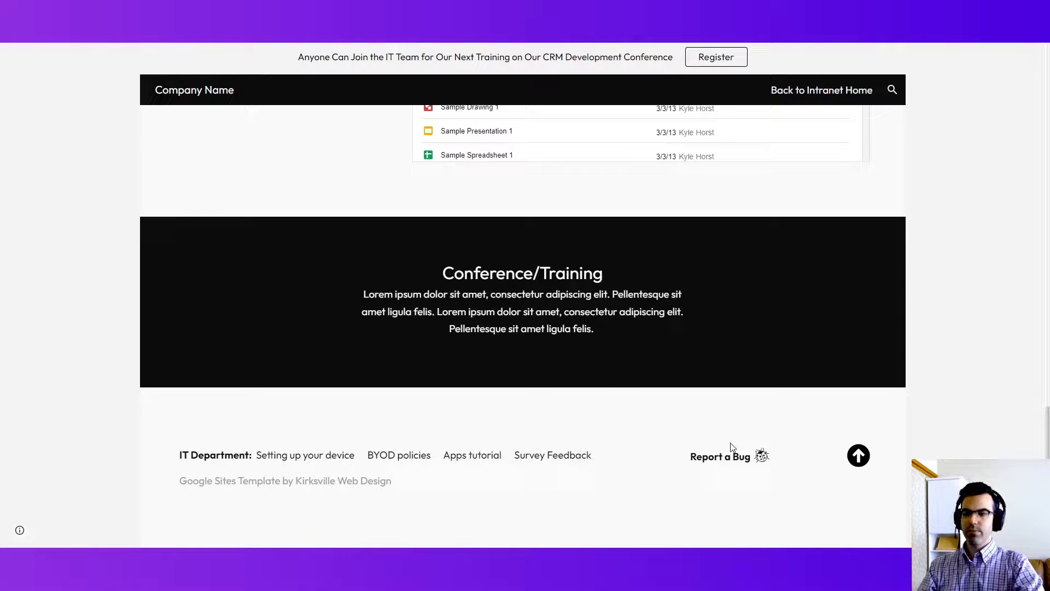
mouse_move(719, 456)
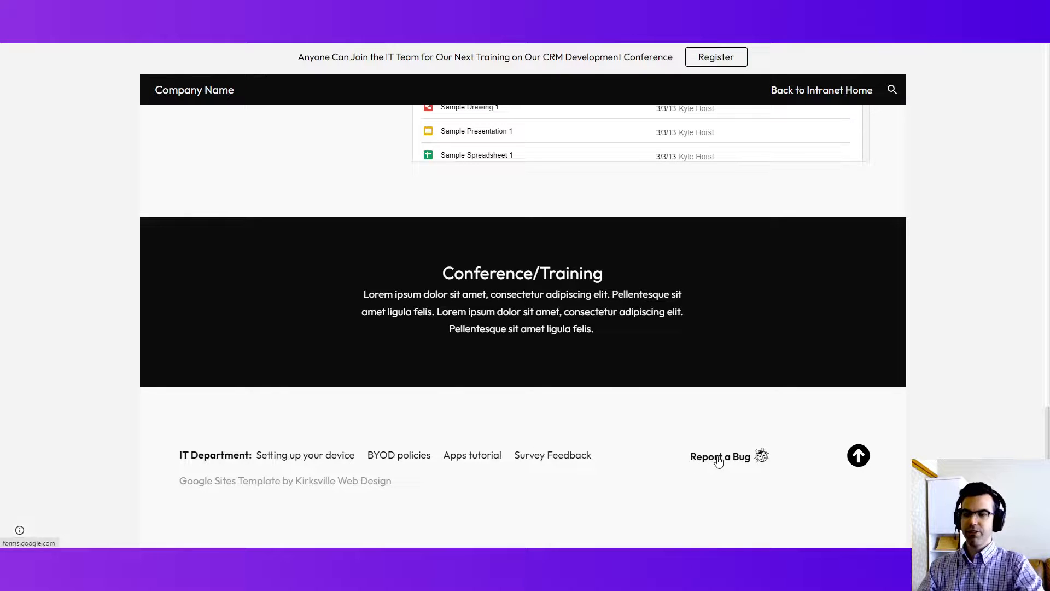
mouse_move(858, 456)
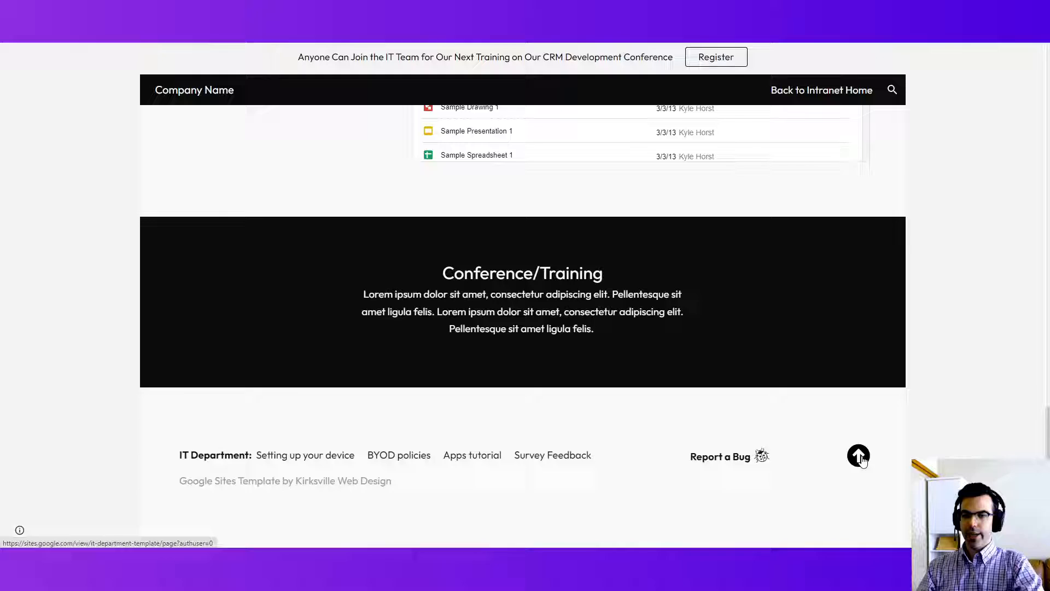
left_click(859, 456)
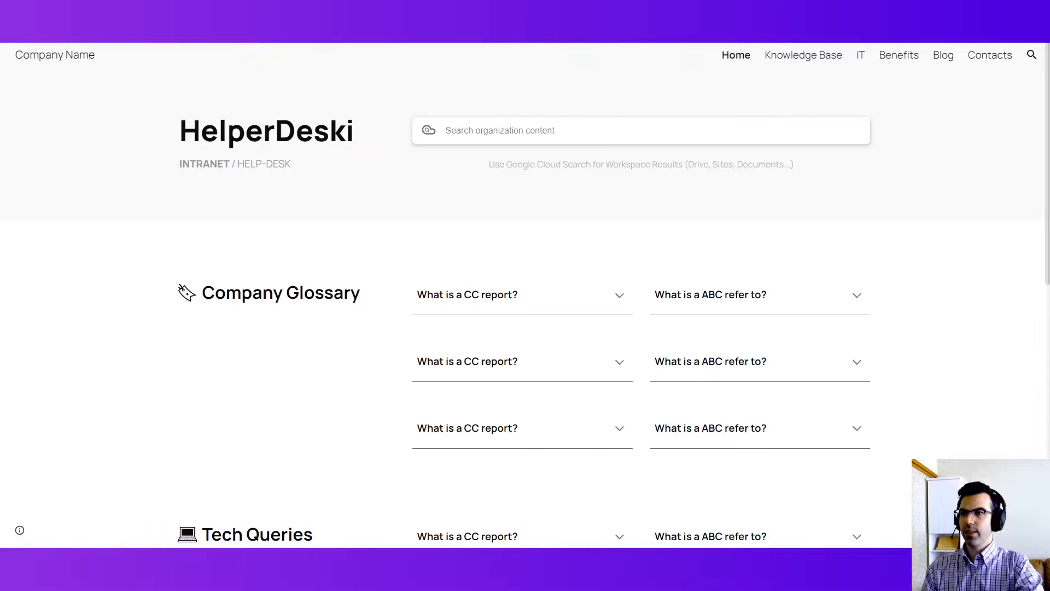
left_click(860, 55)
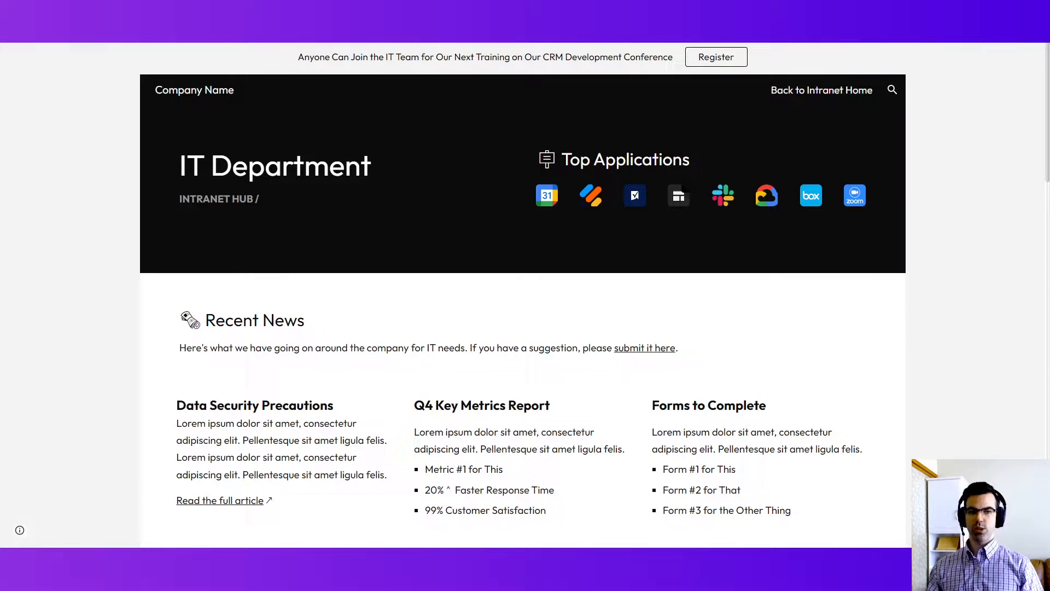